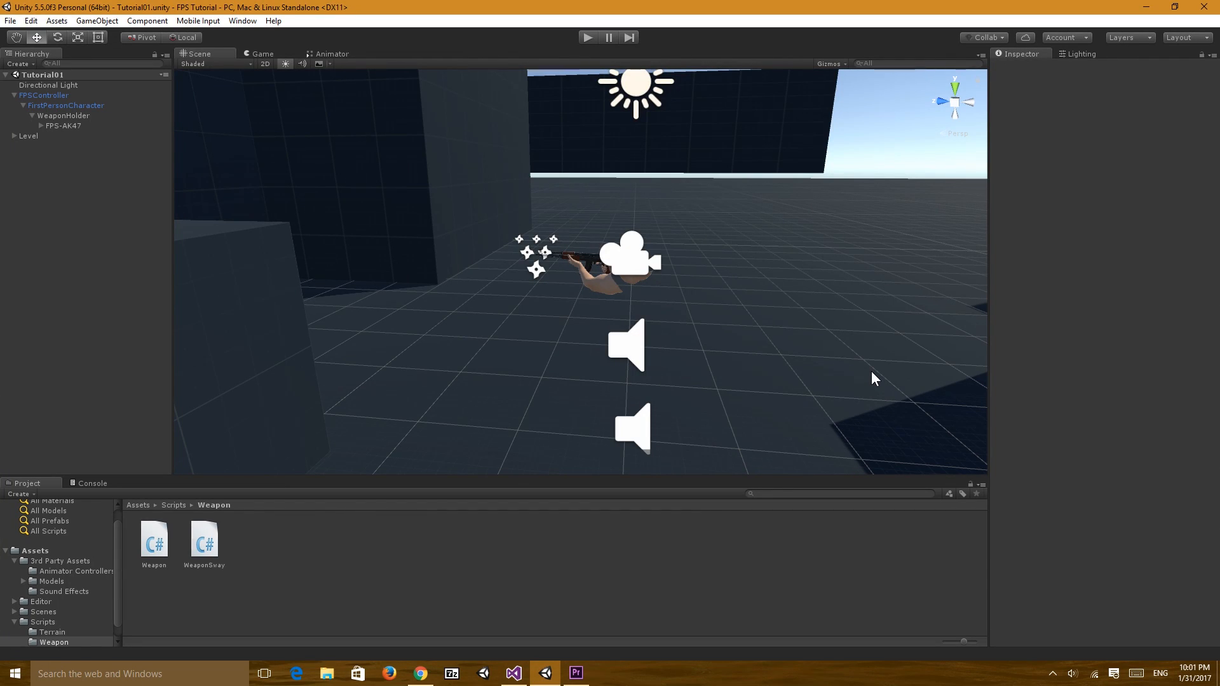
Bring Weapon.cs up in the script editor to view the Weapon class fields and Start method
{"action": "left_click", "coordinate": [513, 672]}
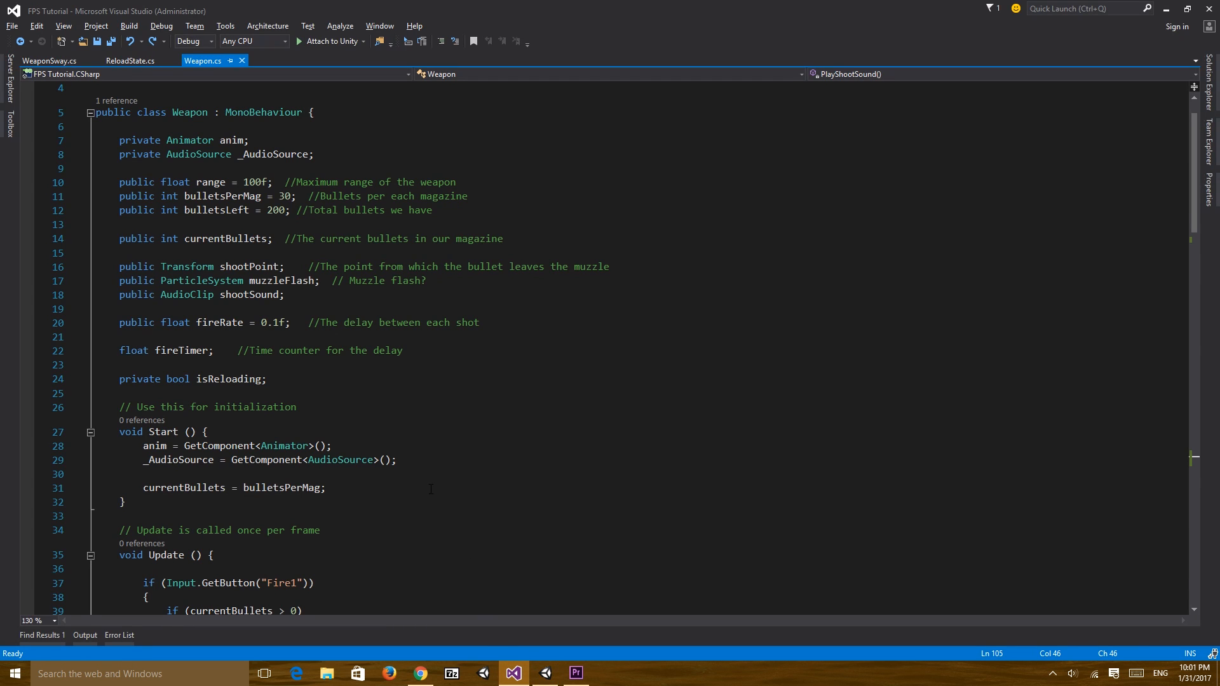
{"action": "type", "text": "sgdfgdfgdfgdf"}
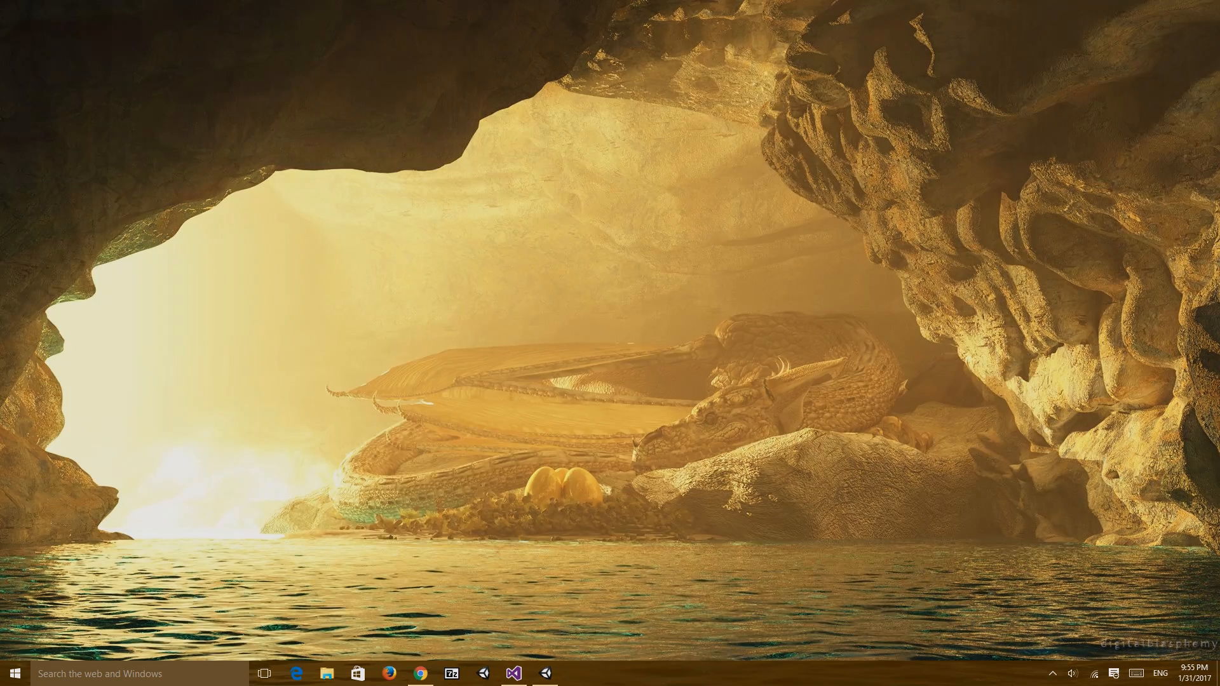
Read Weapon.cs from the Update firing code down through Fire, Reload and DoReload
{"action": "left_click", "coordinate": [514, 673]}
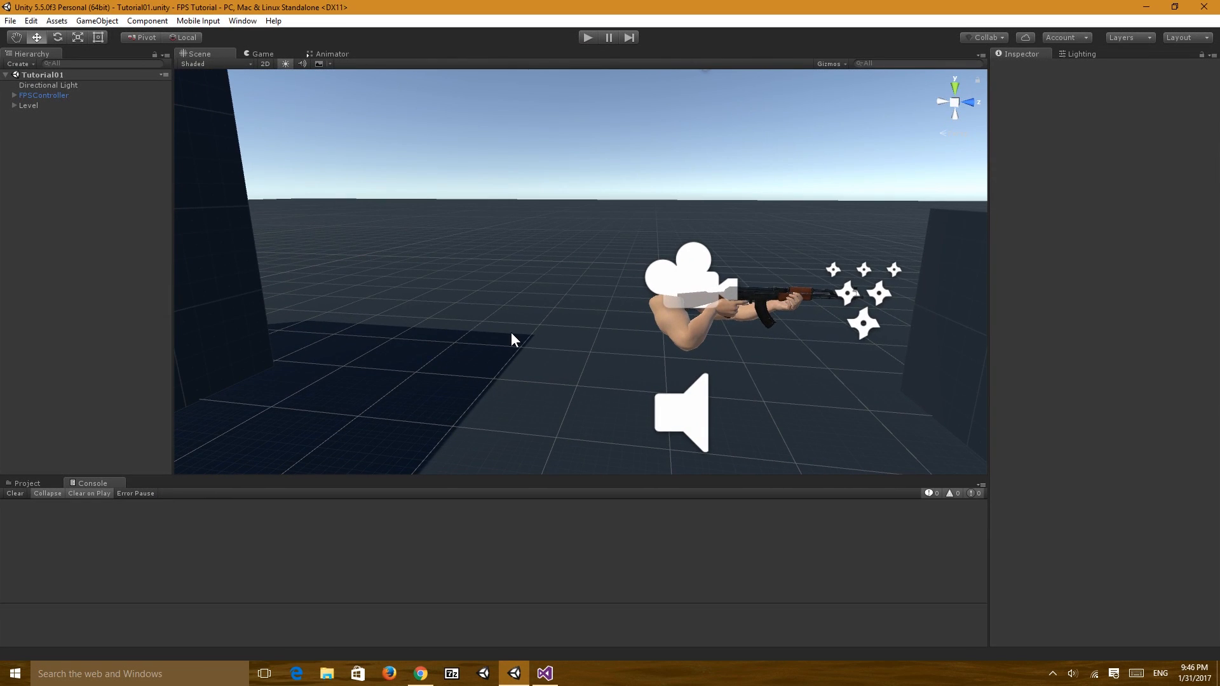
{"action": "left_click", "coordinate": [545, 673]}
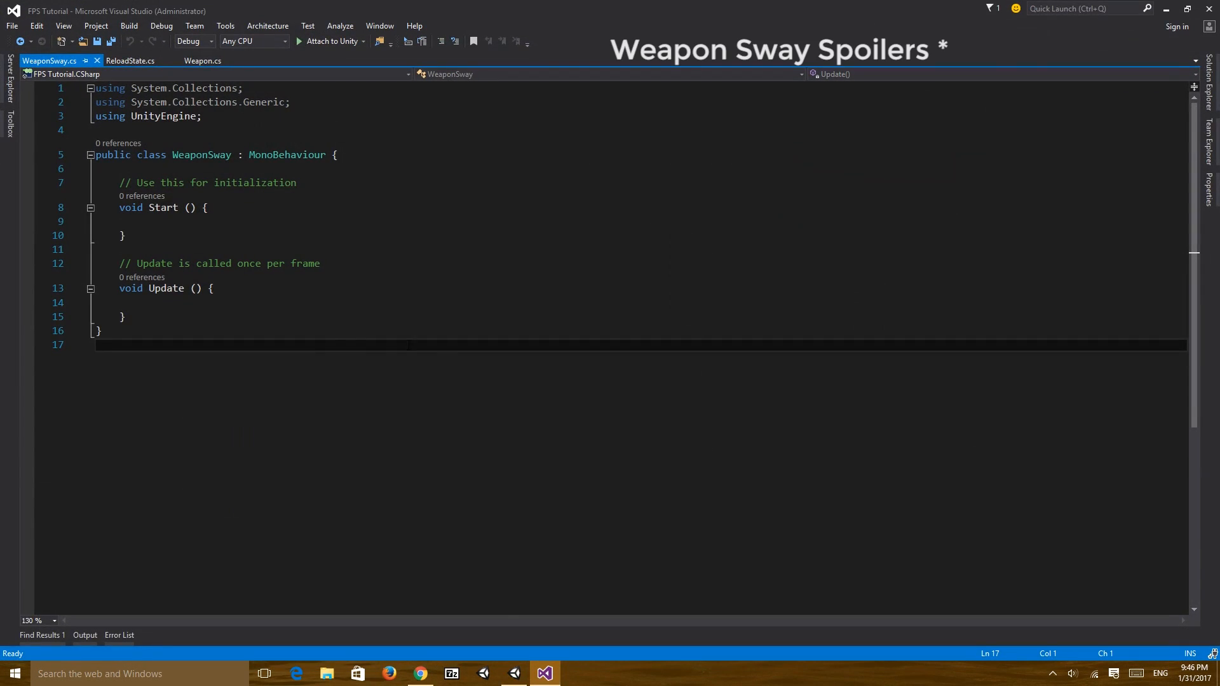
{"action": "left_click", "coordinate": [203, 61]}
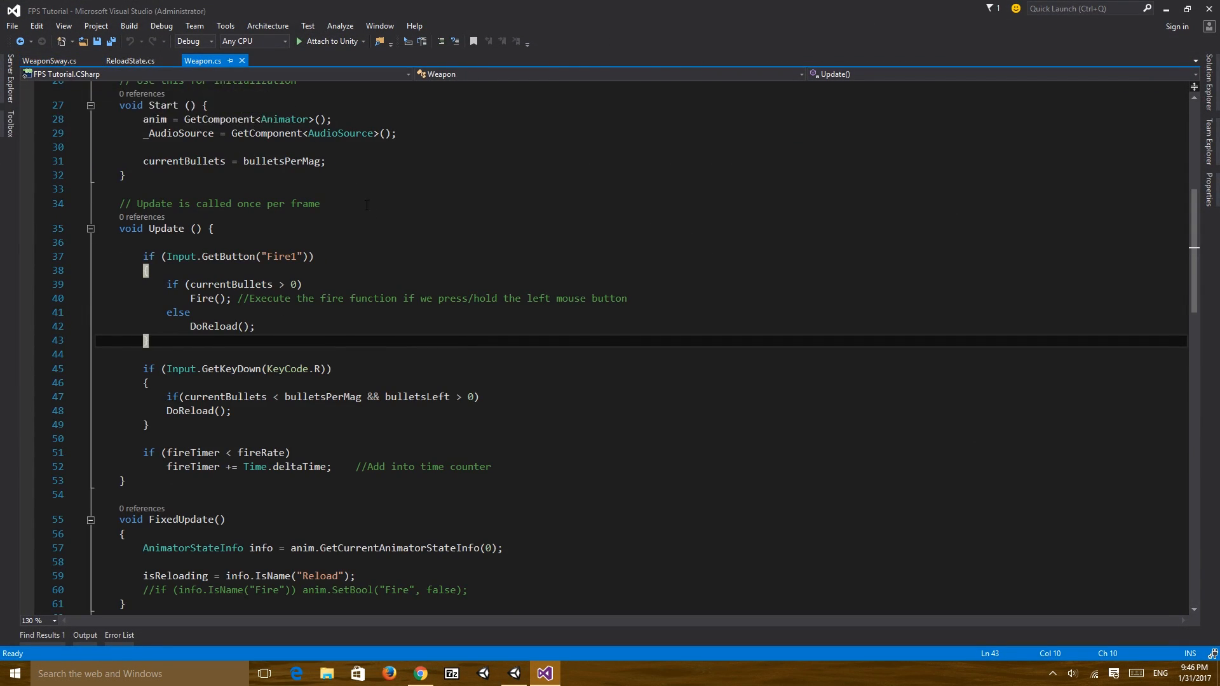
{"action": "scroll", "scroll_direction": "down", "scroll_amount": 3}
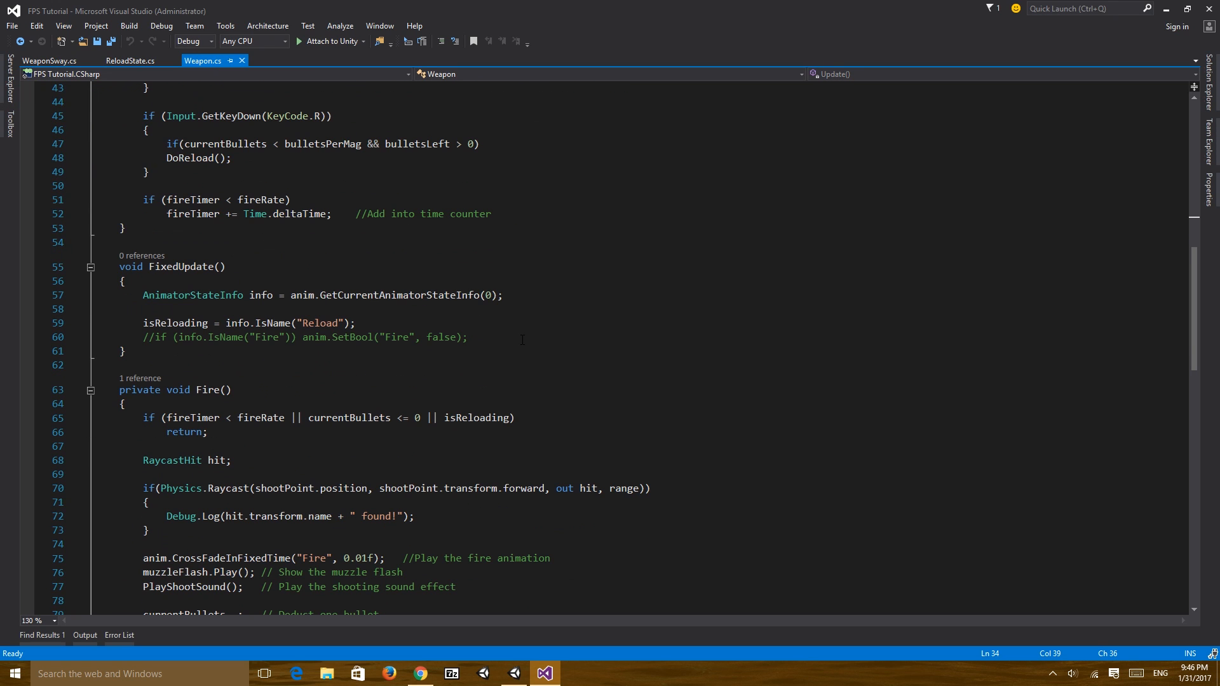
{"action": "scroll", "scroll_direction": "down", "scroll_amount": 3}
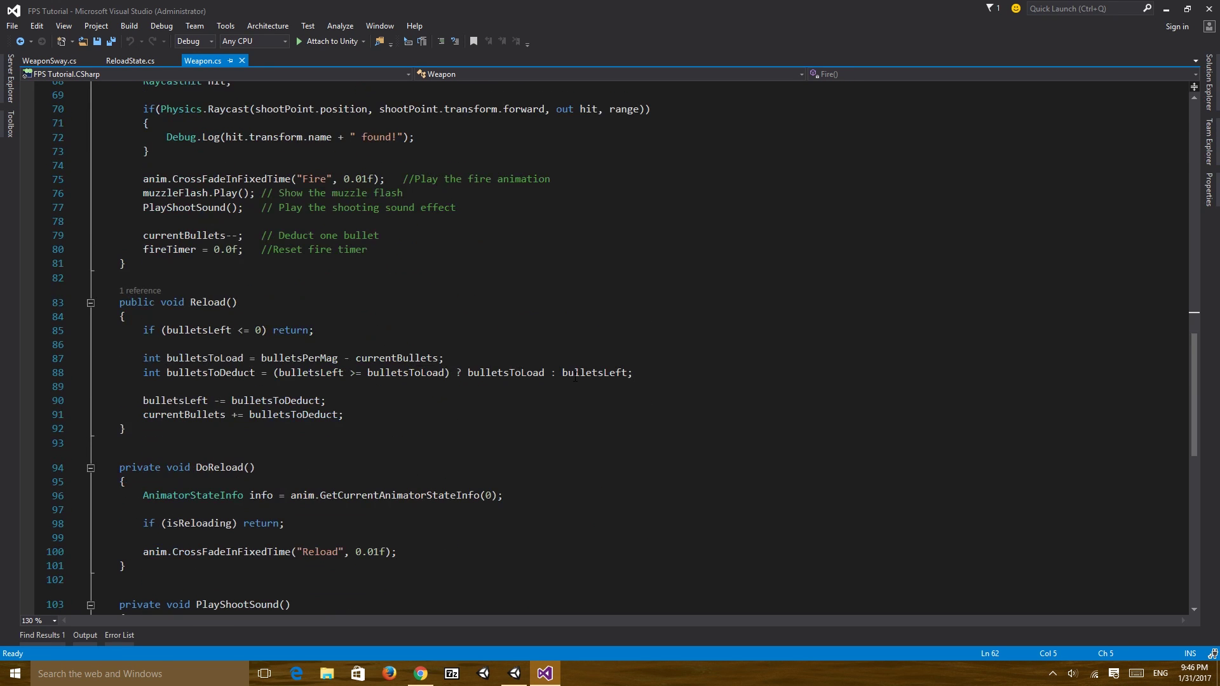
{"action": "scroll", "scroll_direction": "down", "scroll_amount": 3}
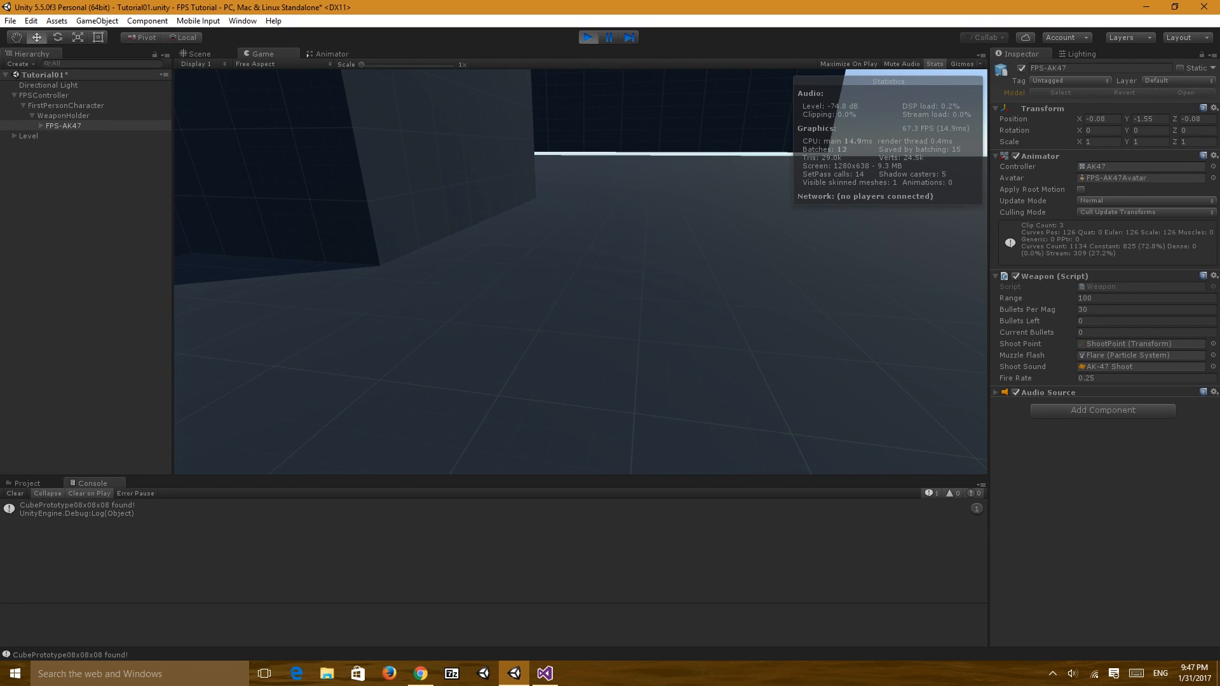
Run the Unity test until the AK-47 shows 0 current bullets and 0 bullets left
{"action": "left_click", "coordinate": [544, 672]}
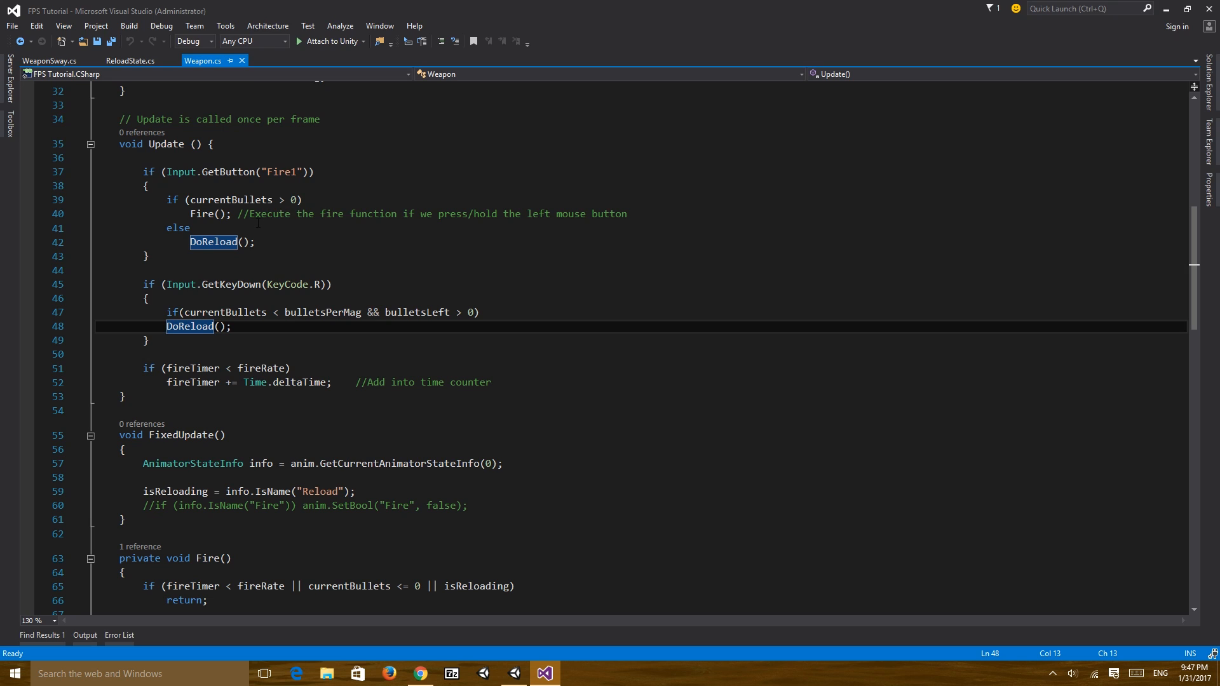
Change the else before DoReload() in Update to else if(bulletsLeft > 0)
{"action": "left_click", "coordinate": [191, 227]}
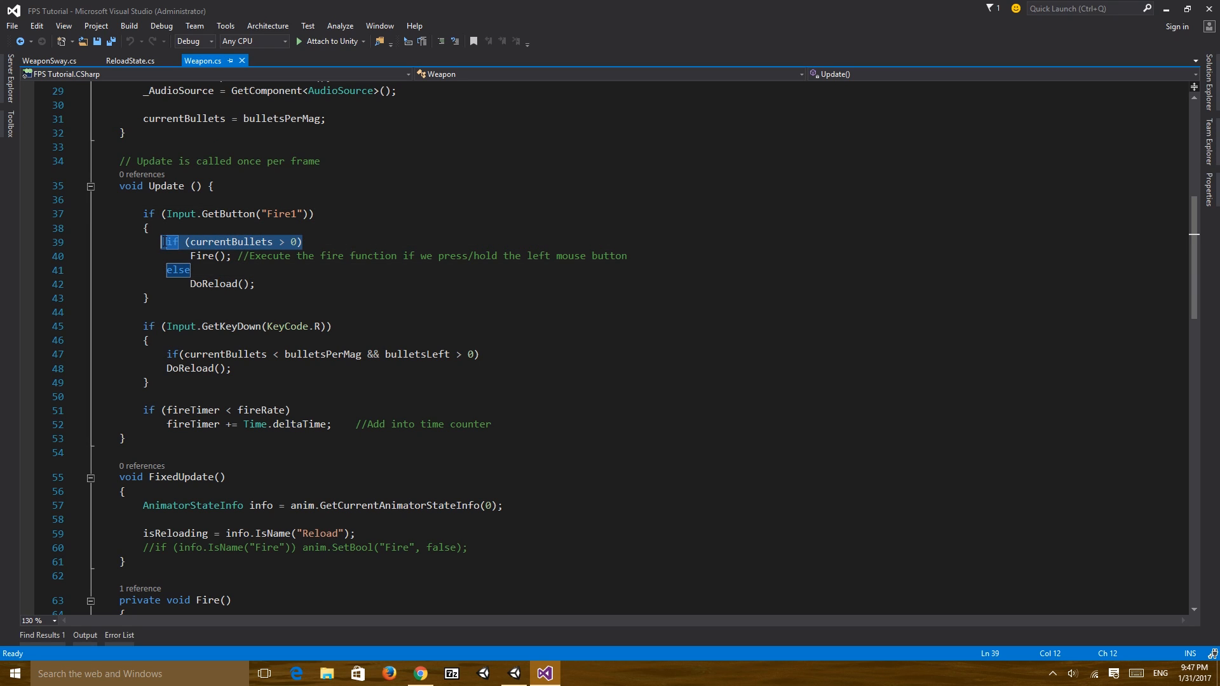
{"action": "left_click", "coordinate": [299, 242]}
{"action": "type", "text": " if("}
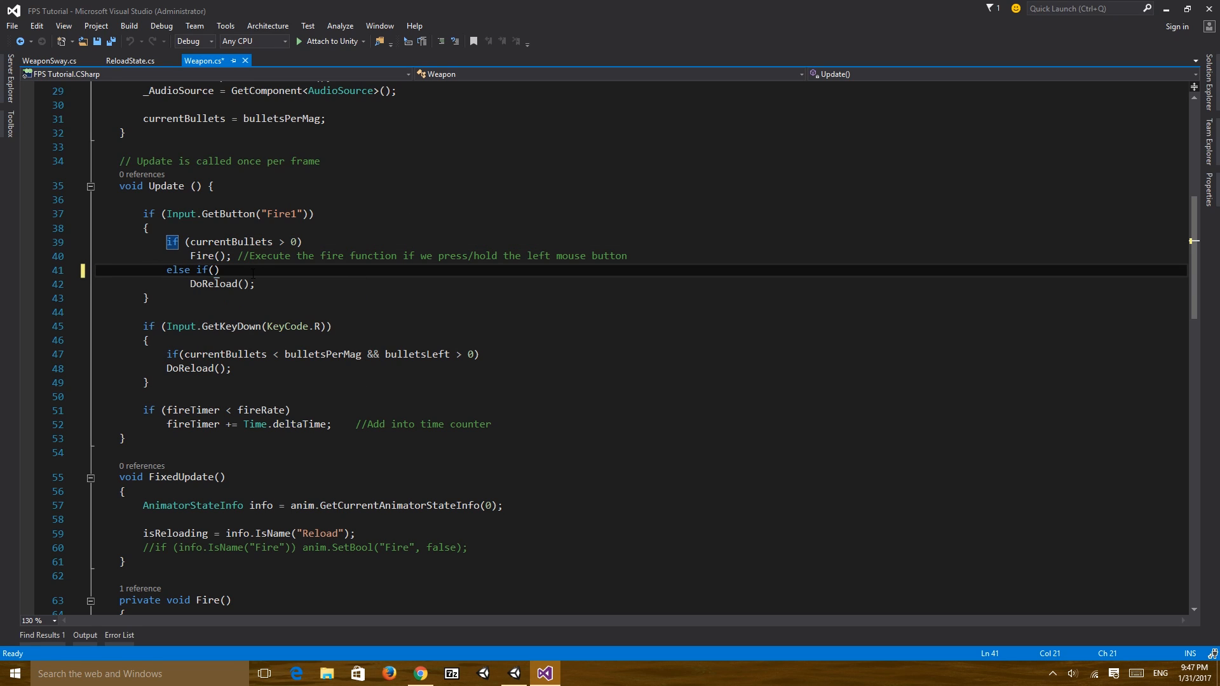
{"action": "type", "text": "bulletsLeft > 0"}
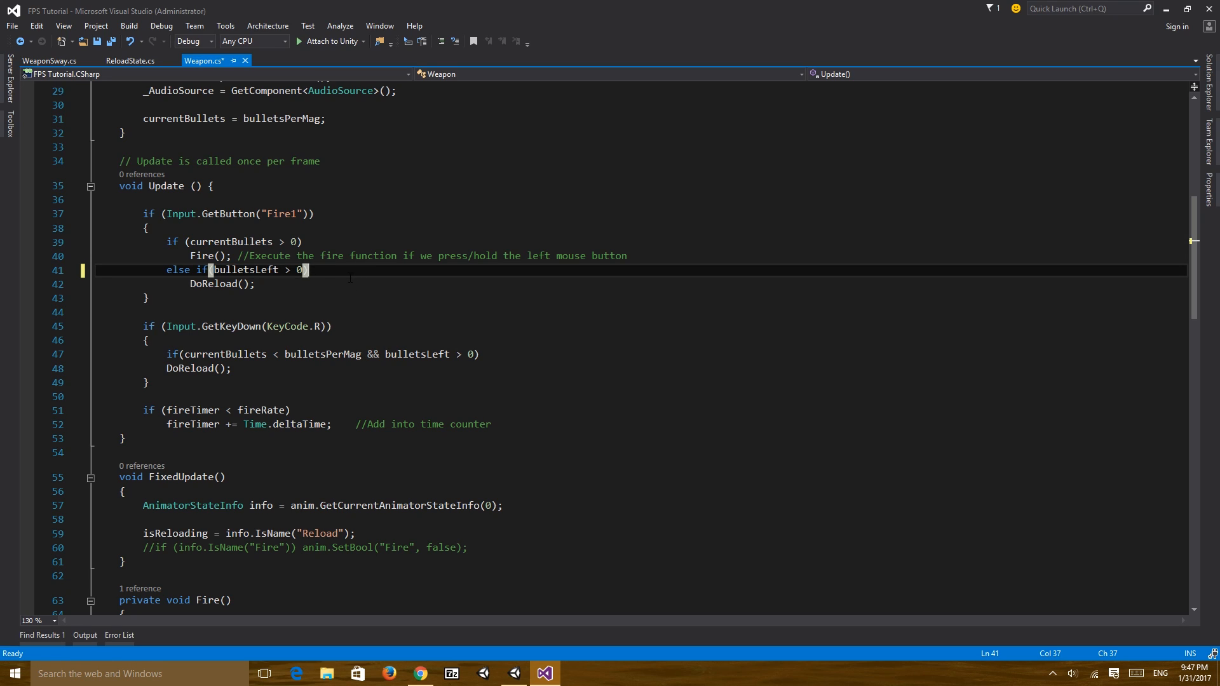
{"action": "scroll", "scroll_direction": "down", "scroll_amount": 3}
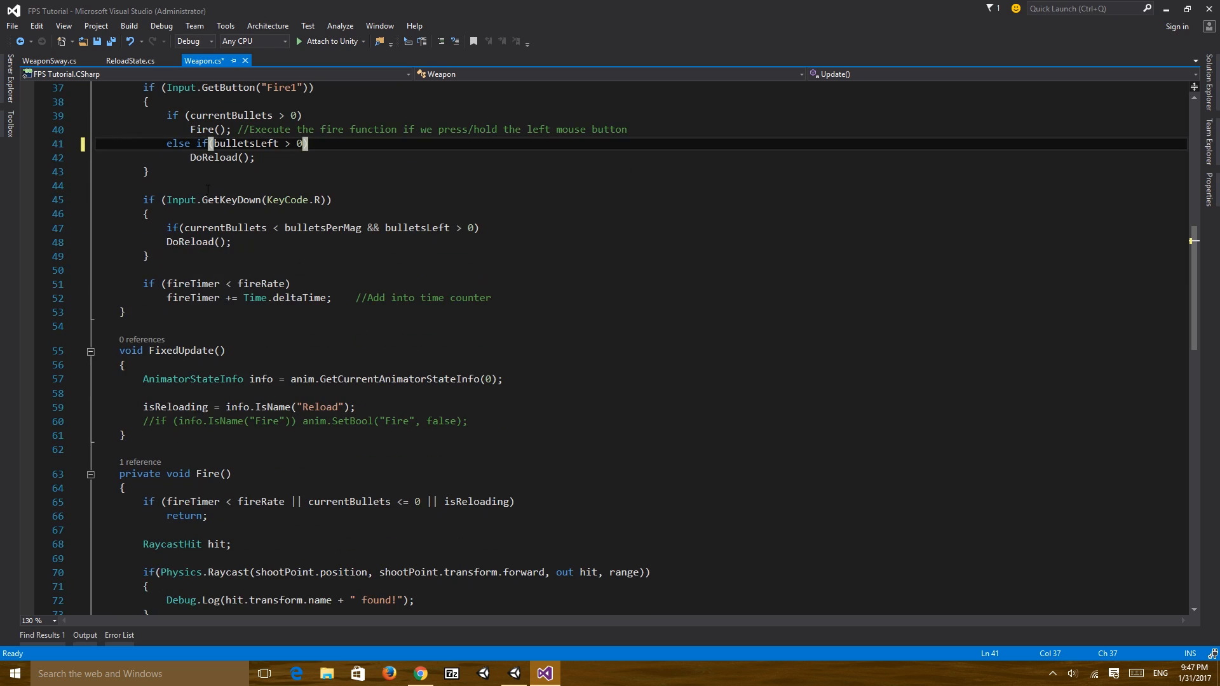
{"action": "scroll", "scroll_direction": "down", "scroll_amount": 3}
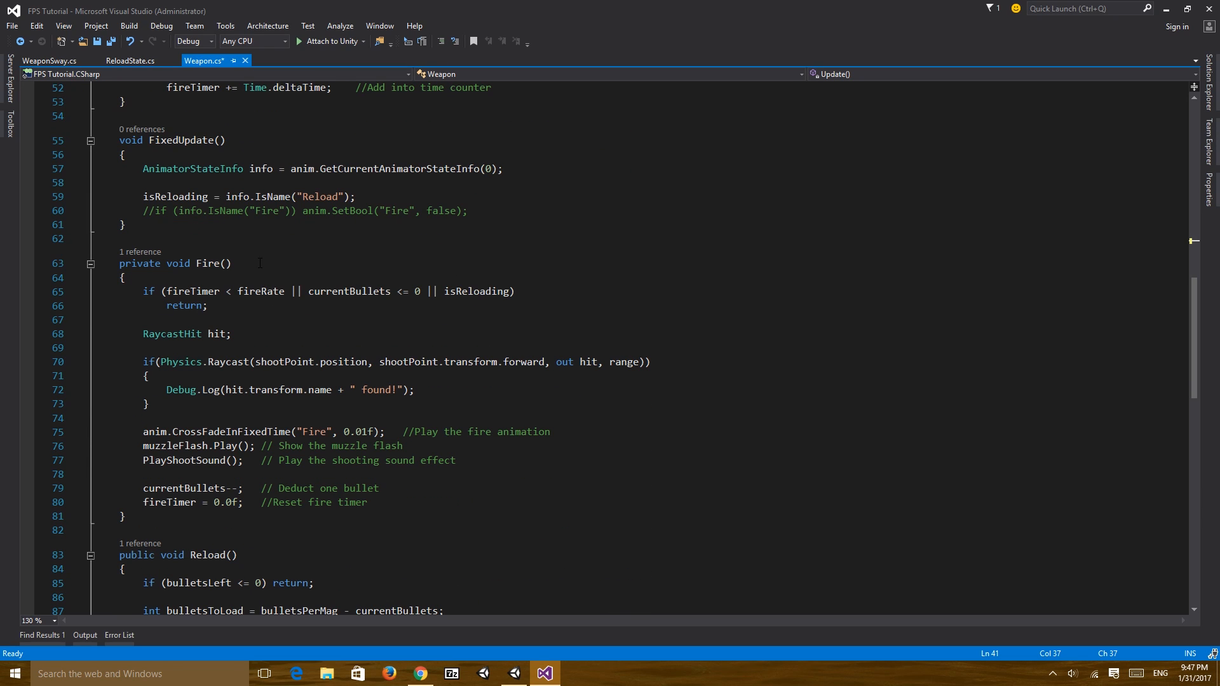
Add _AudioSource.PlayOneShot(shootSound) at the top of PlayShootSound and save Weapon.cs
{"action": "scroll", "scroll_direction": "down", "scroll_amount": 3}
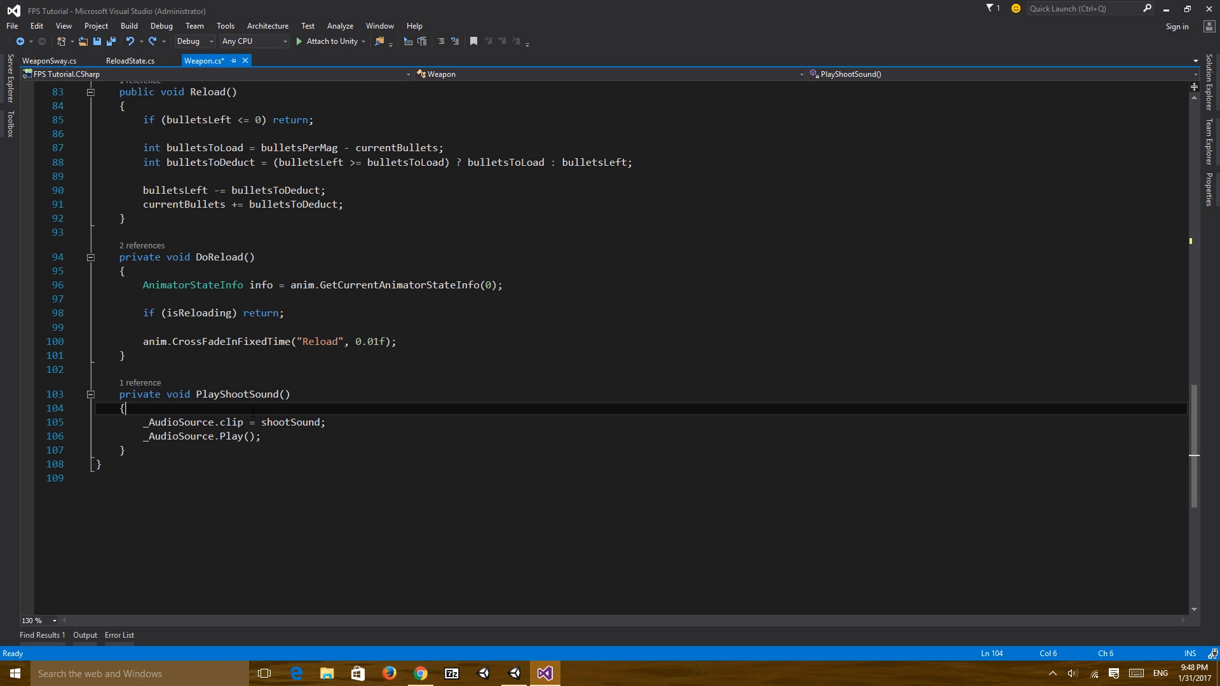
{"action": "key", "text": "Enter"}
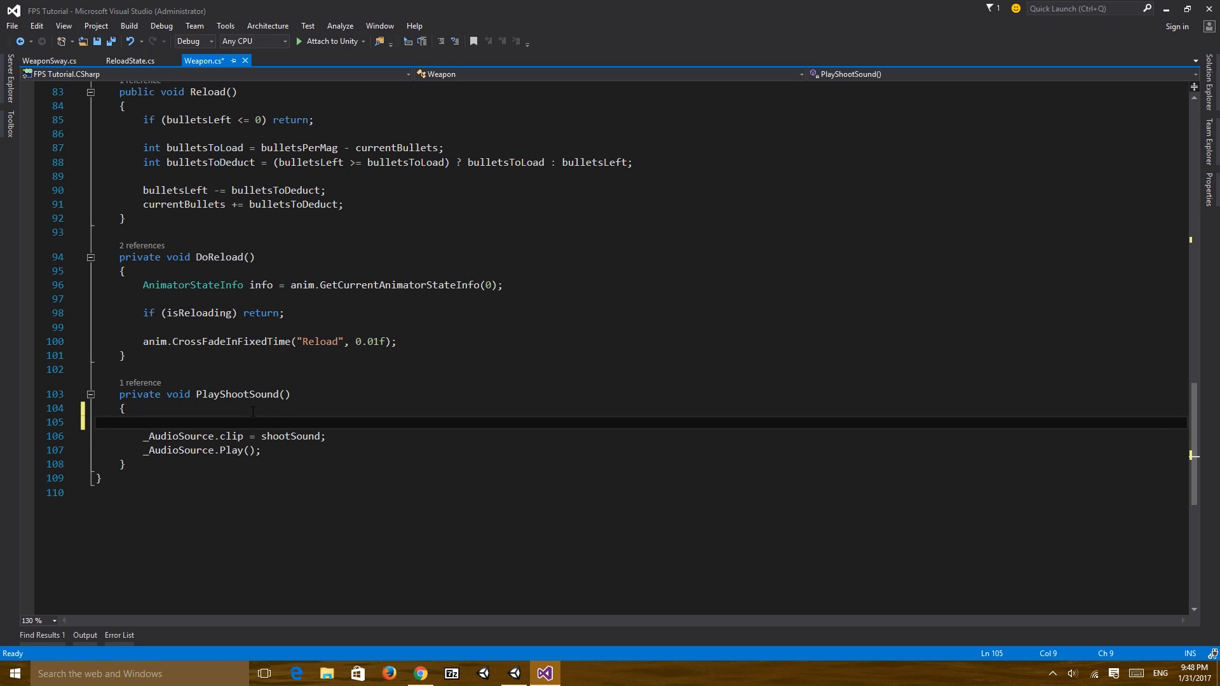
{"action": "type", "text": "_AudioSource.PlayOneShot("}
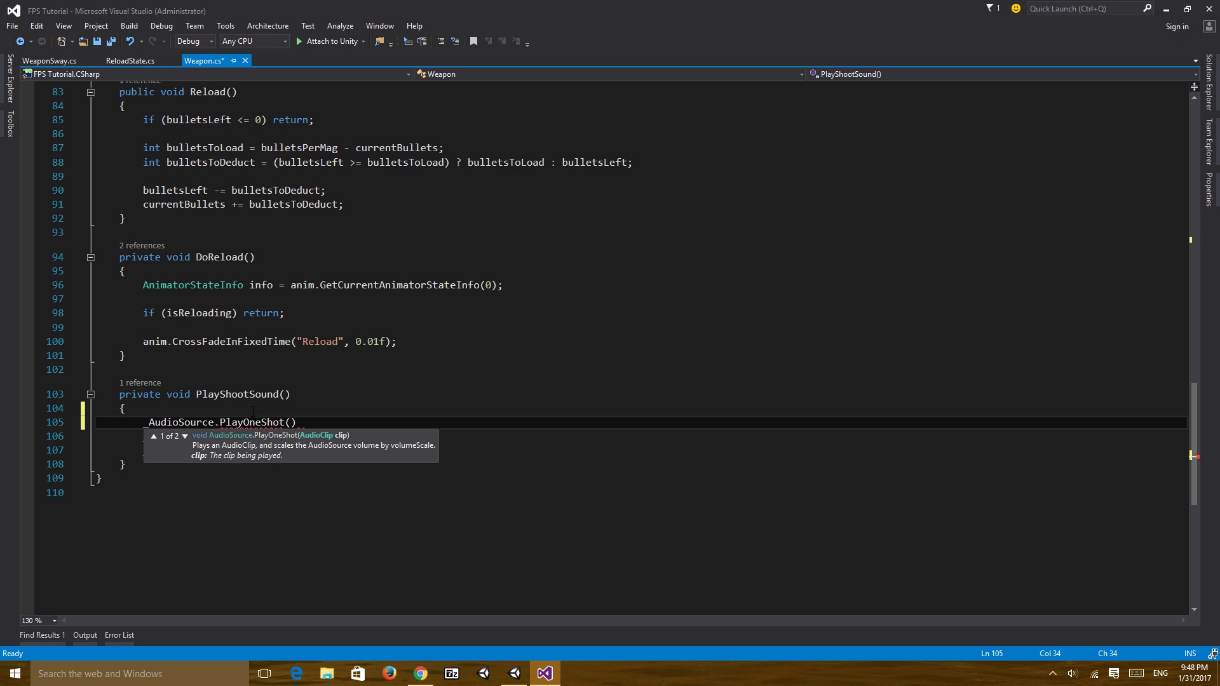
{"action": "type", "text": "shootPoint"}
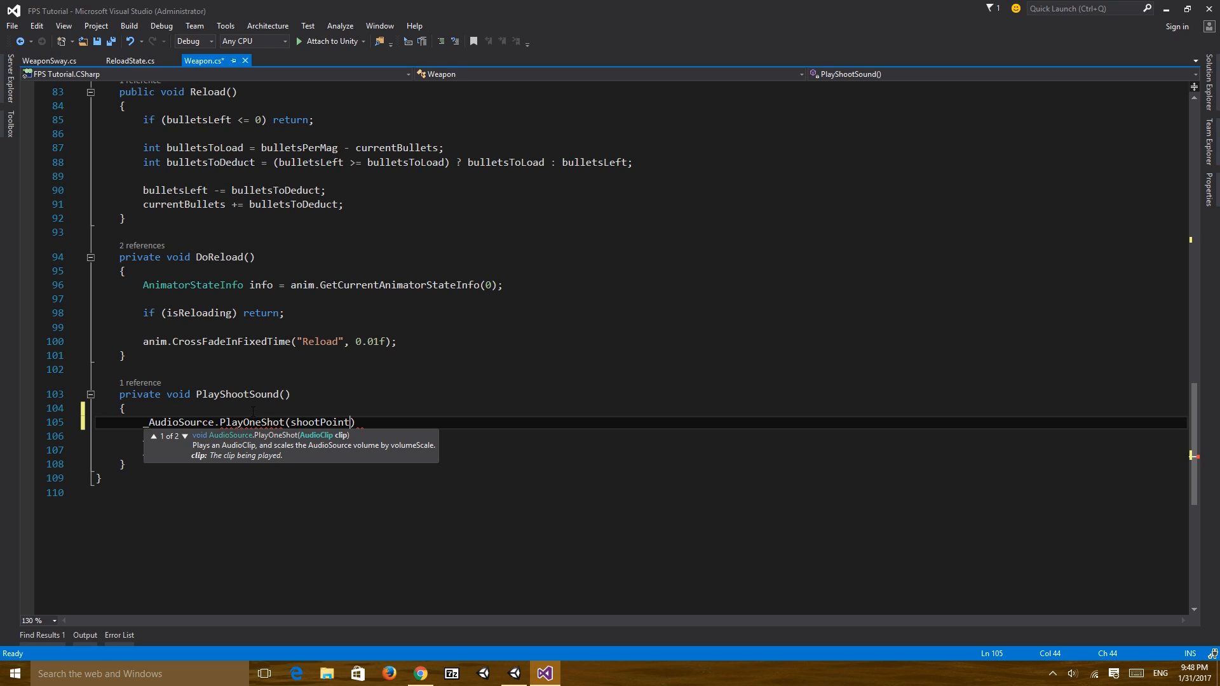
{"action": "key", "text": "Backspace"}
{"action": "type", "text": "Sound"}
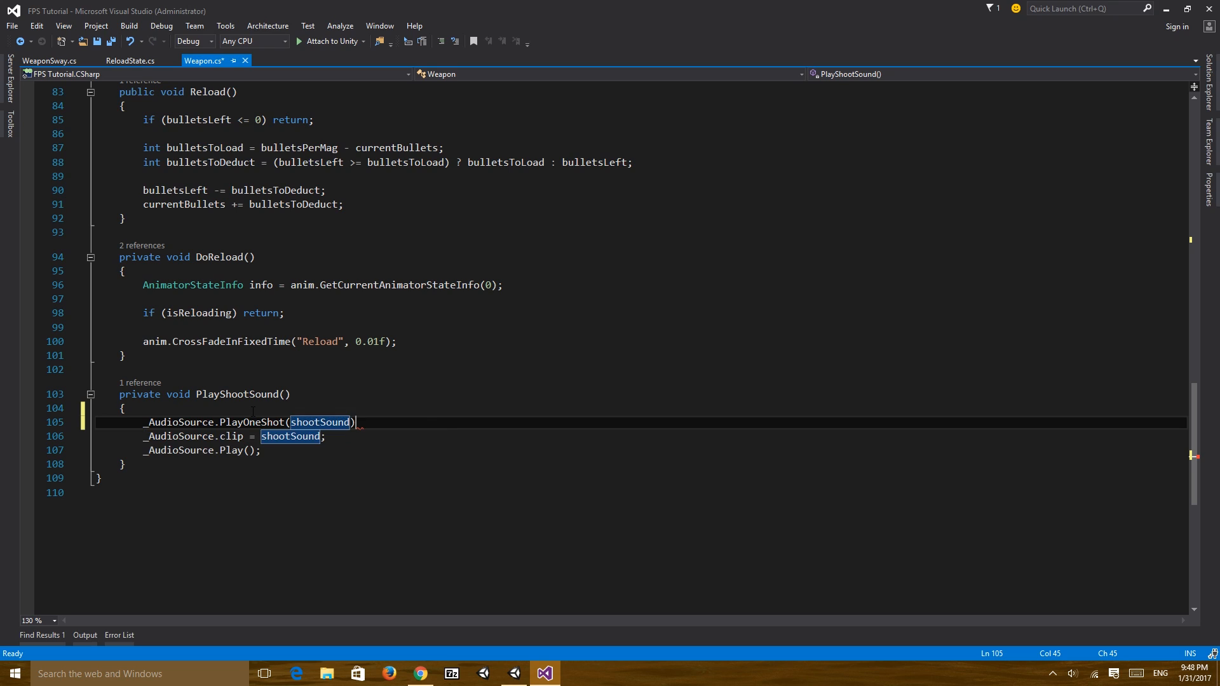
{"action": "key", "text": "ctrl+s"}
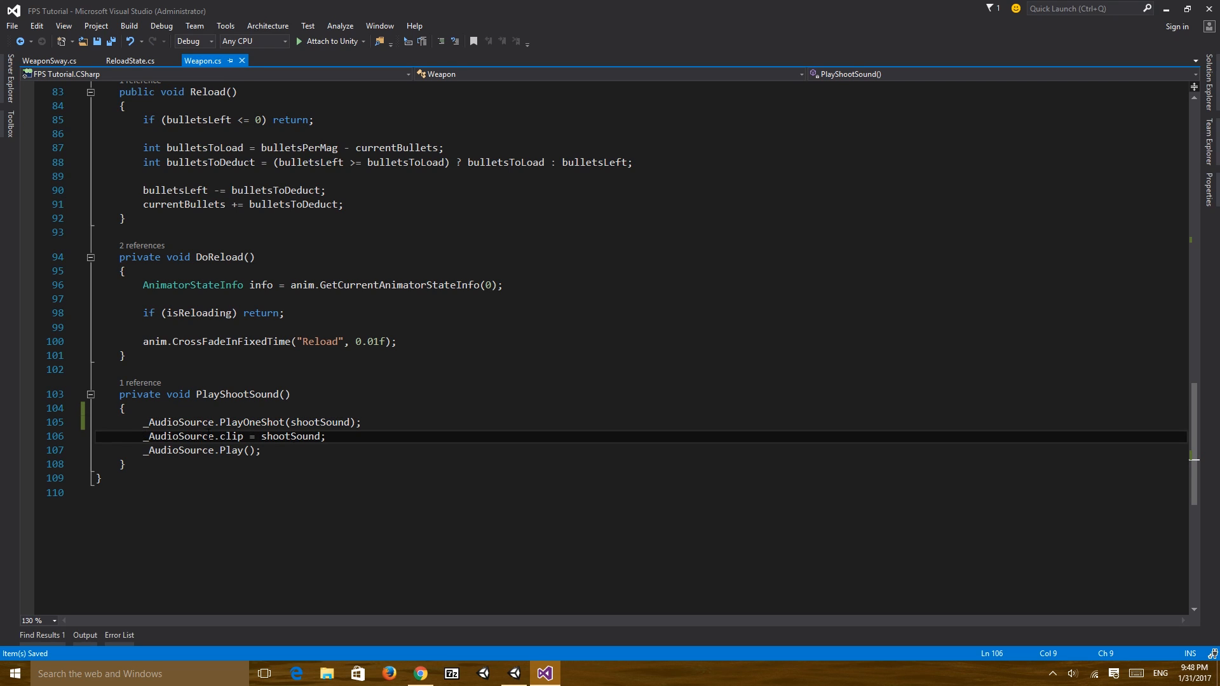
Comment out the old clip and Play lines with // and return to Unity to test
{"action": "type", "text": "//"}
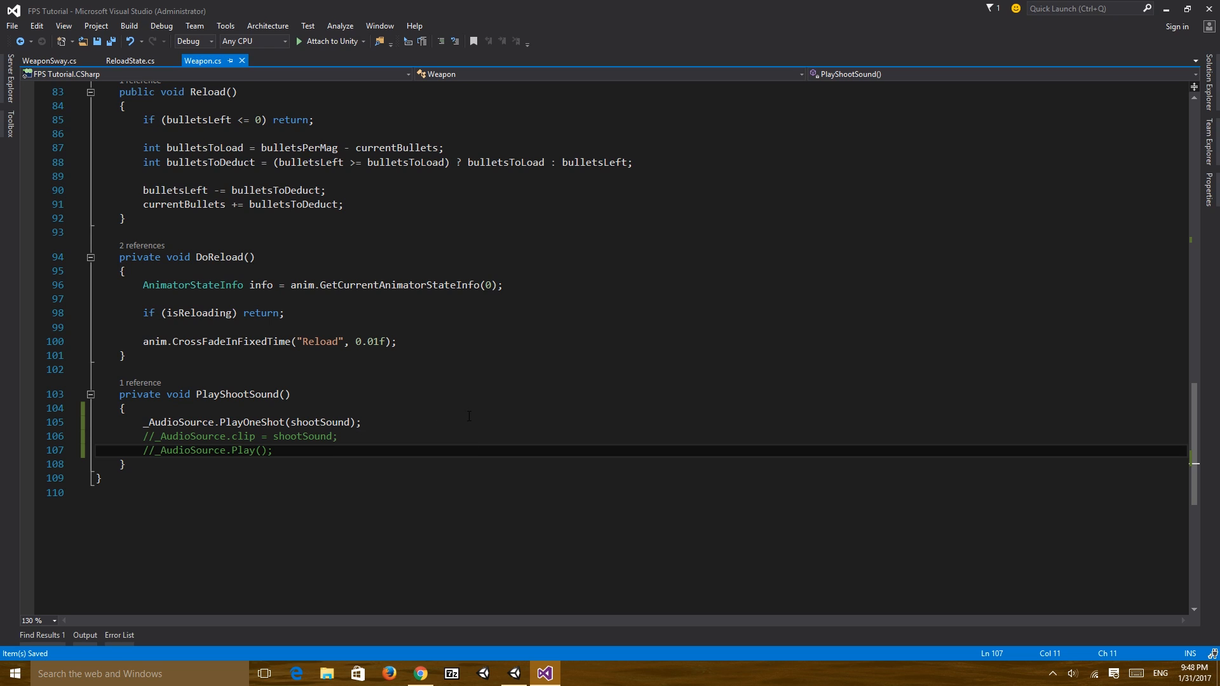
{"action": "left_click", "coordinate": [544, 674]}
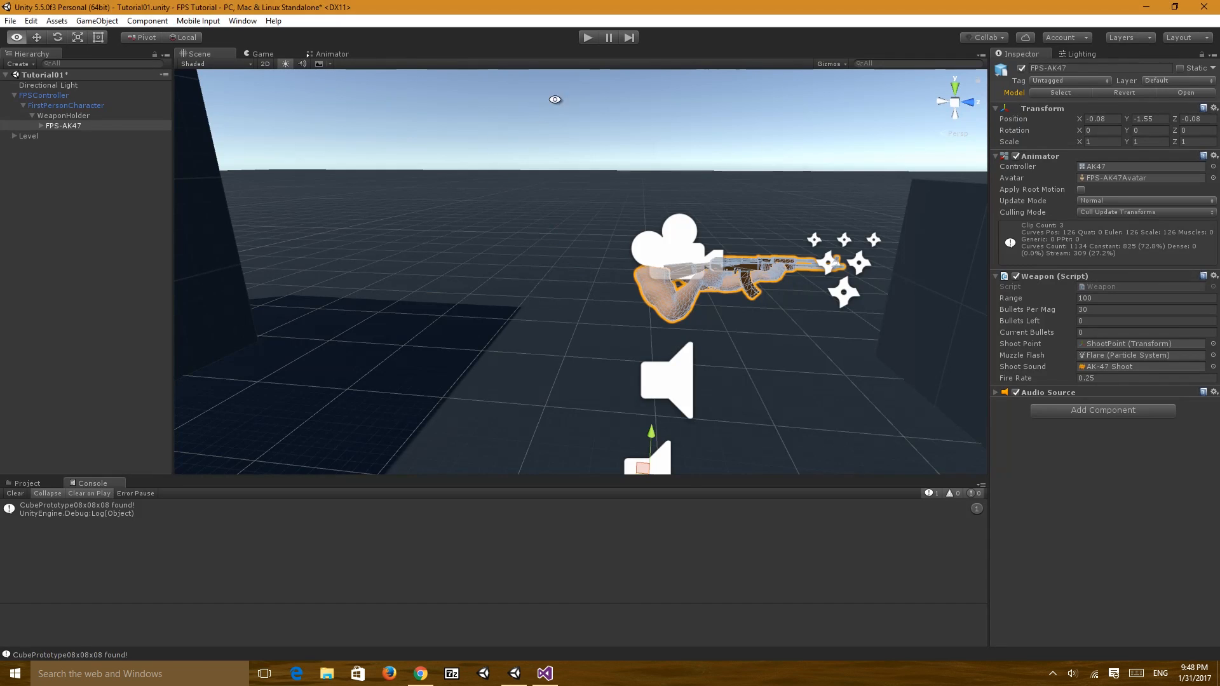
{"action": "left_click", "coordinate": [545, 673]}
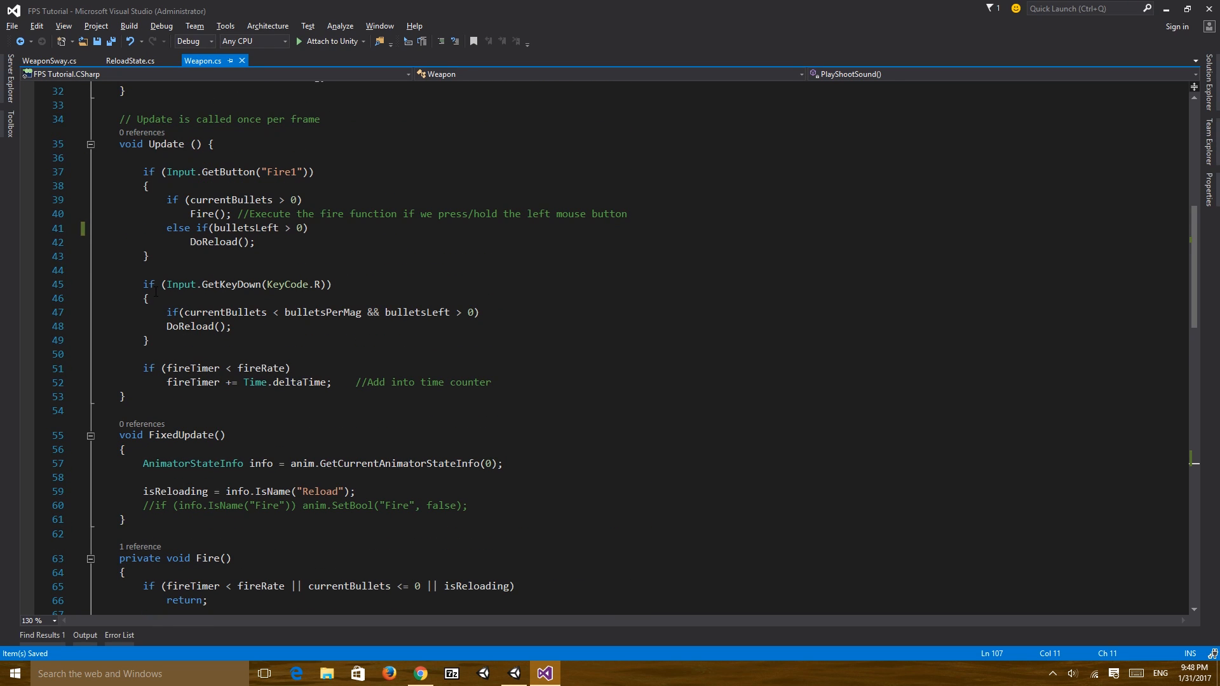
{"action": "left_click_drag", "start_coordinate": [191, 214], "coordinate": [250, 214]}
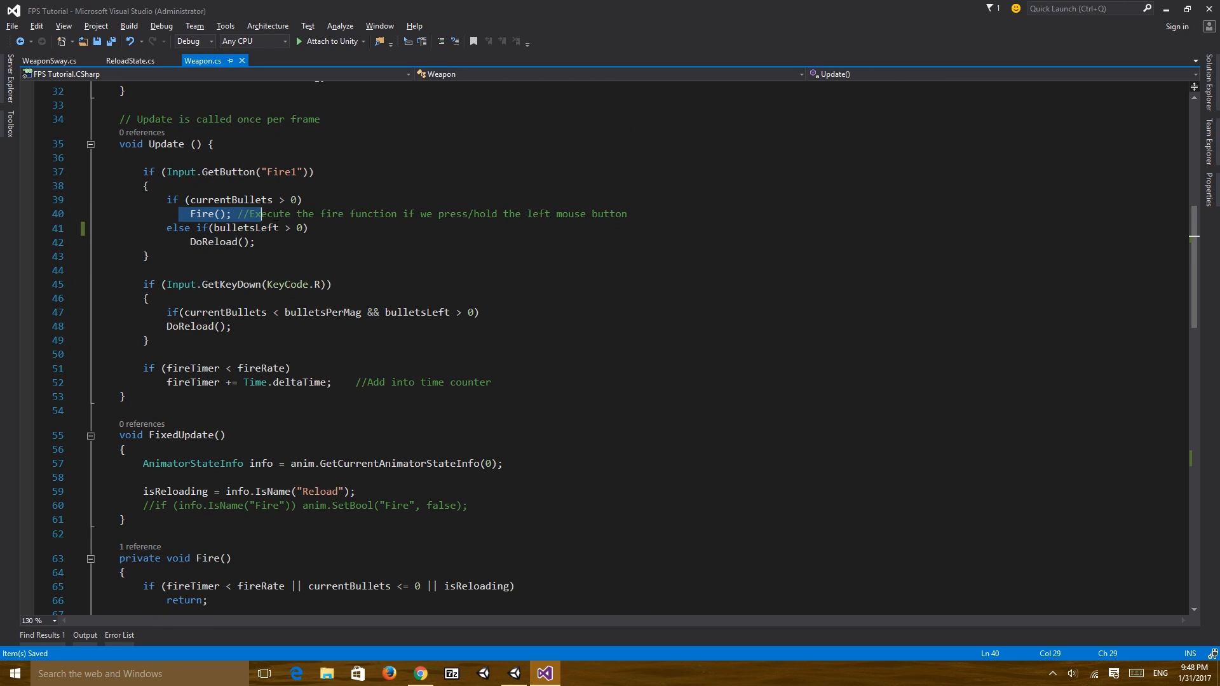
{"action": "scroll", "scroll_direction": "down", "scroll_amount": 3}
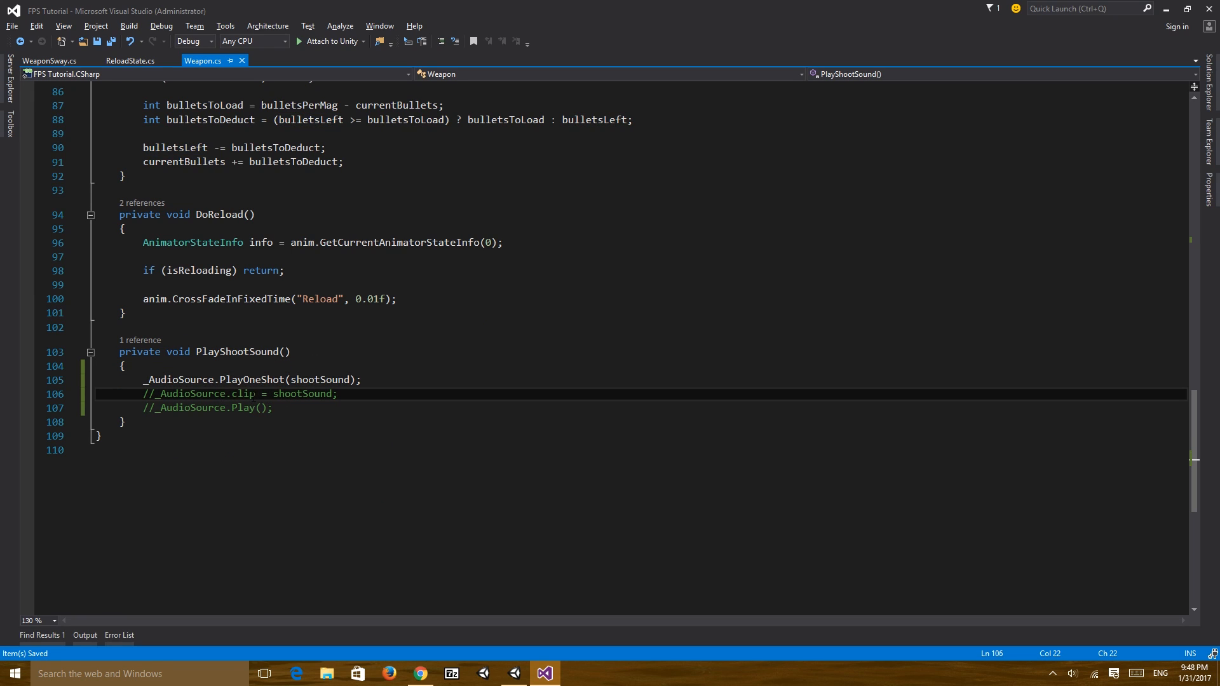
{"action": "left_click", "coordinate": [243, 407]}
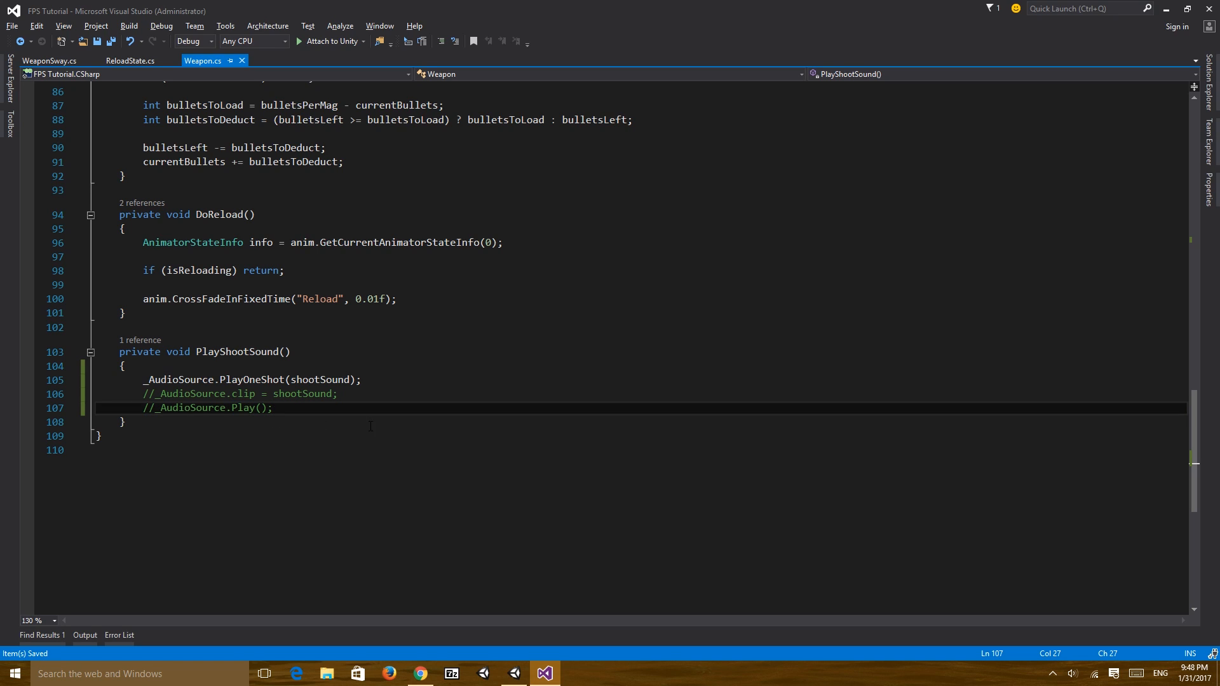
{"action": "left_click", "coordinate": [274, 408]}
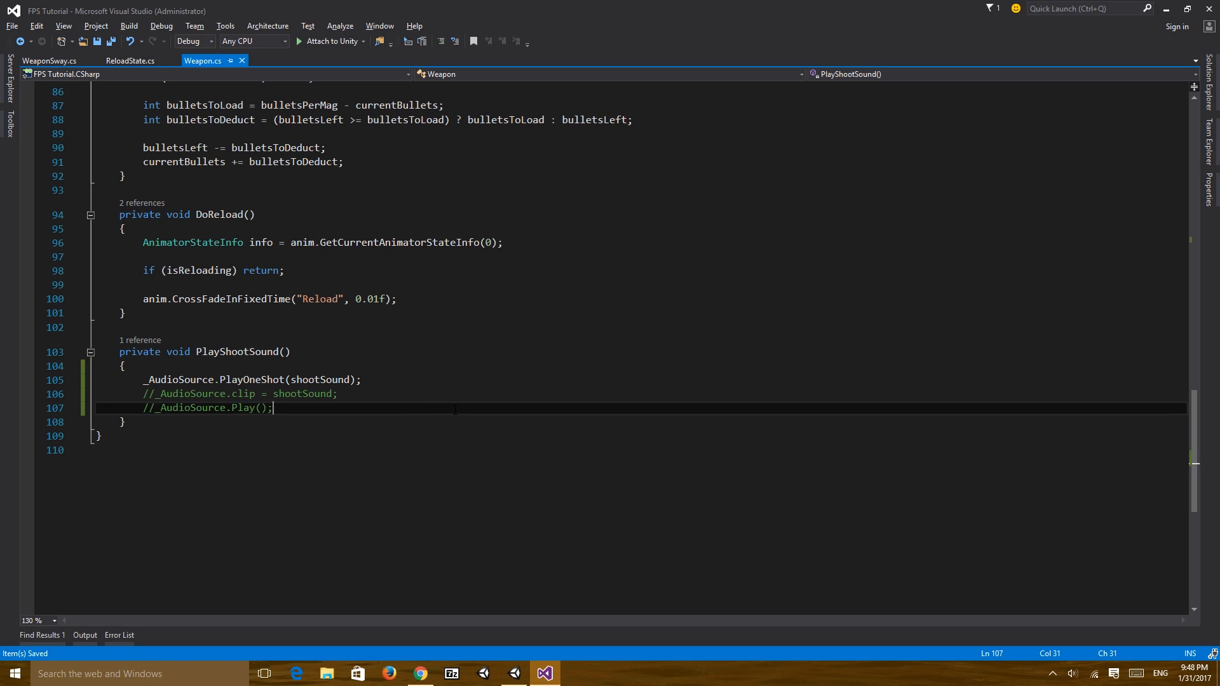
{"action": "mouse_move", "coordinate": [451, 422]}
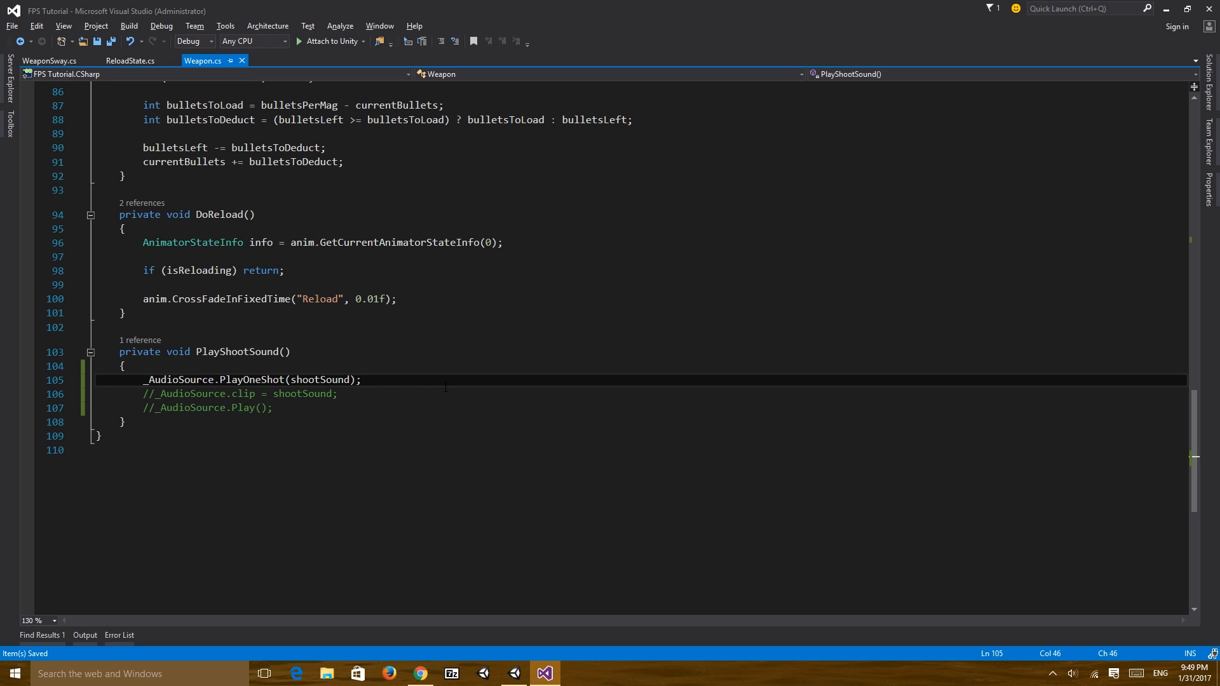
{"action": "left_click", "coordinate": [515, 673]}
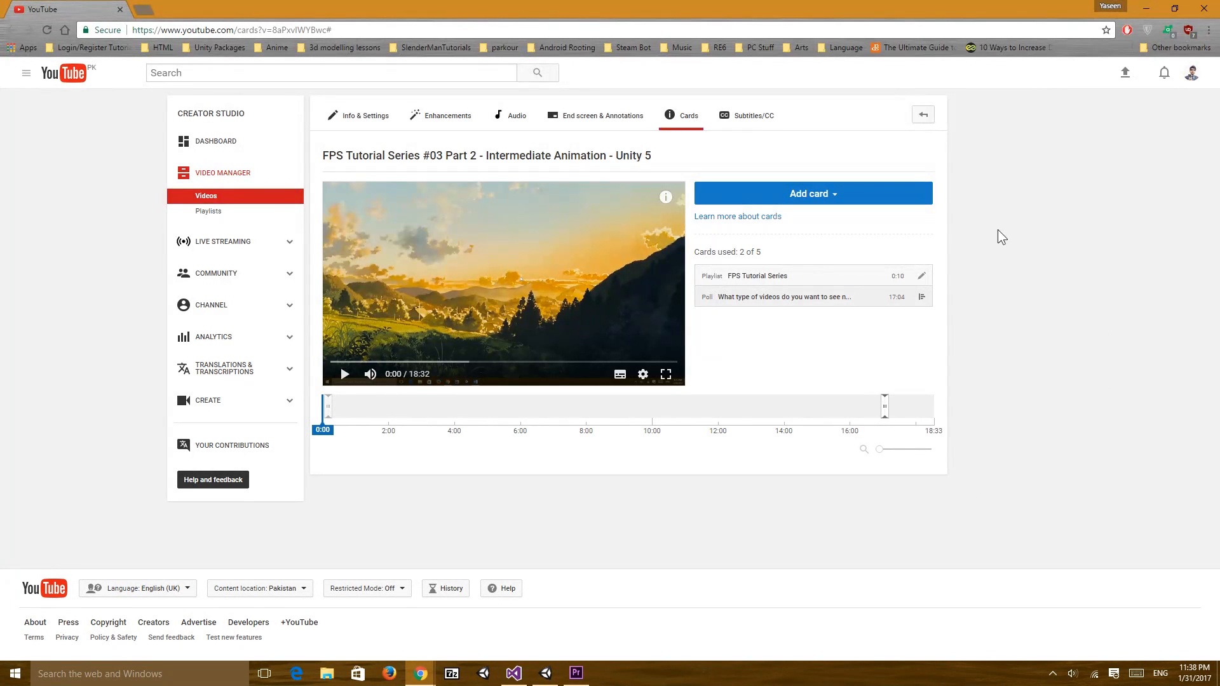
{"action": "mouse_move", "coordinate": [922, 298]}
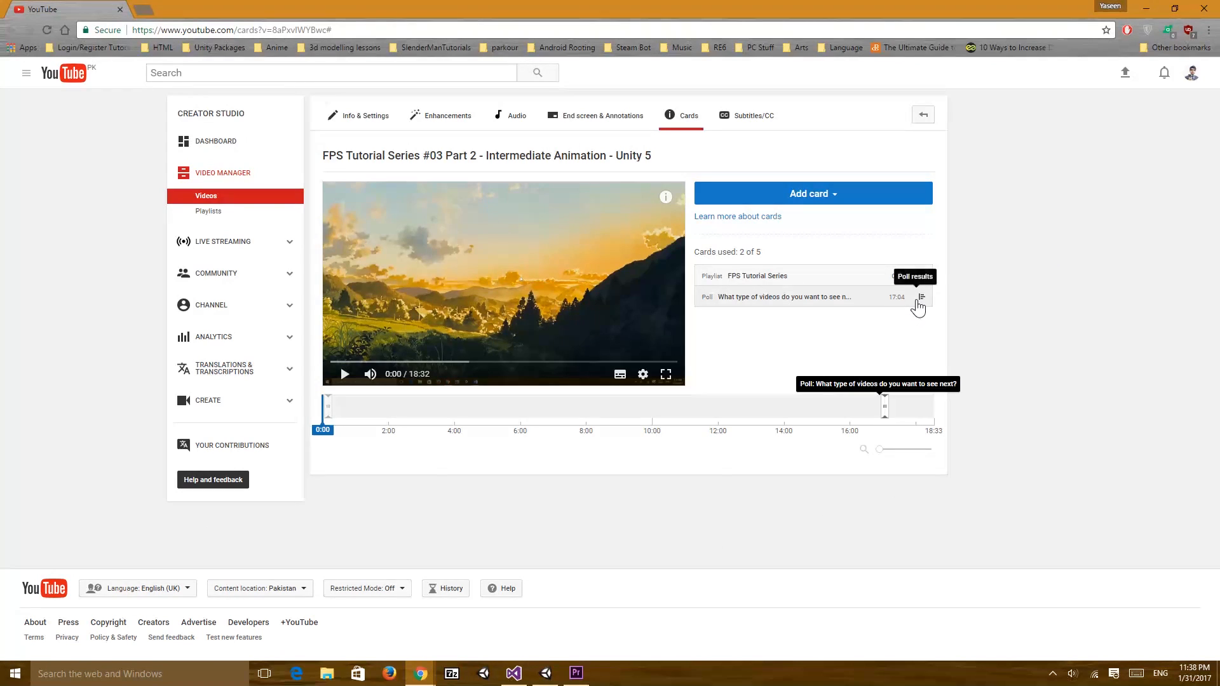
View the poll results: Tutorials 73%, Tutorials With Face Cam 26%, 15 responses
{"action": "left_click", "coordinate": [922, 297]}
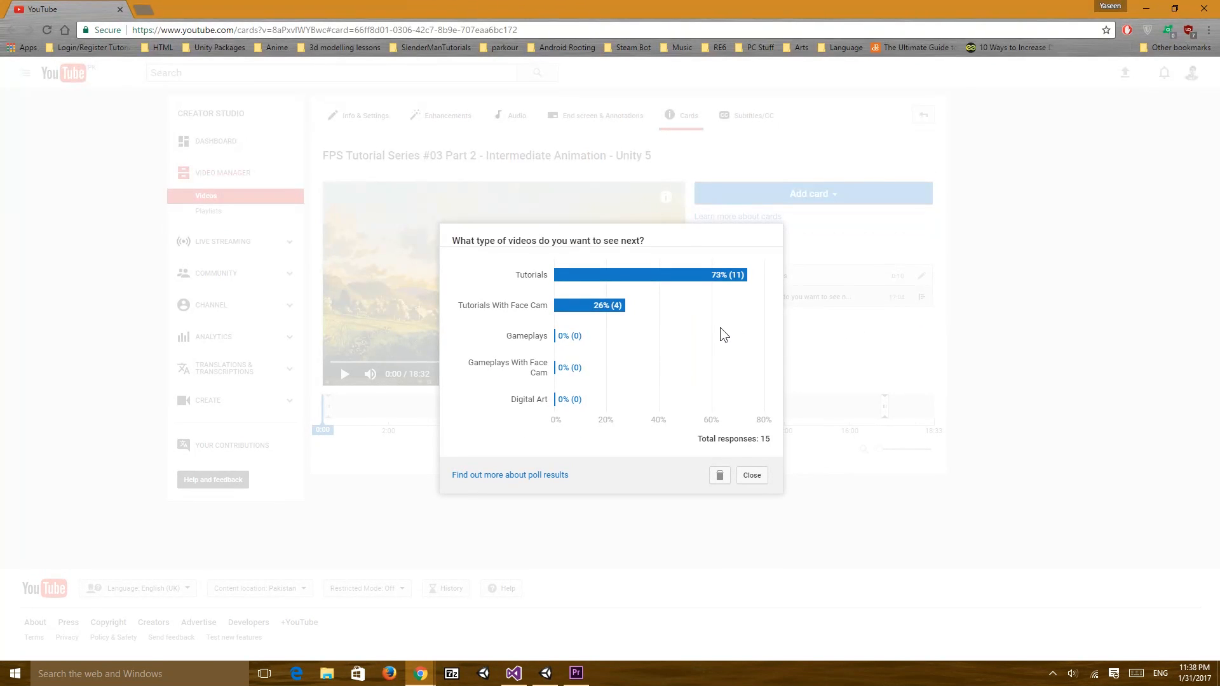
{"action": "mouse_move", "coordinate": [718, 328]}
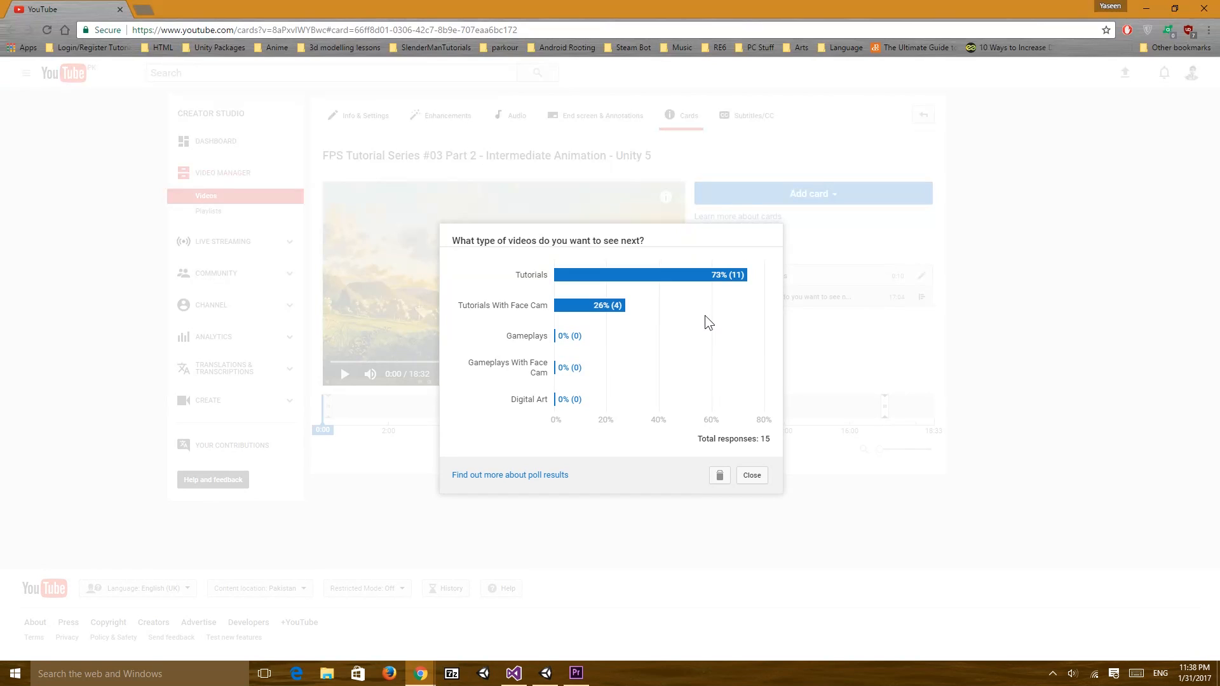
{"action": "mouse_move", "coordinate": [732, 297]}
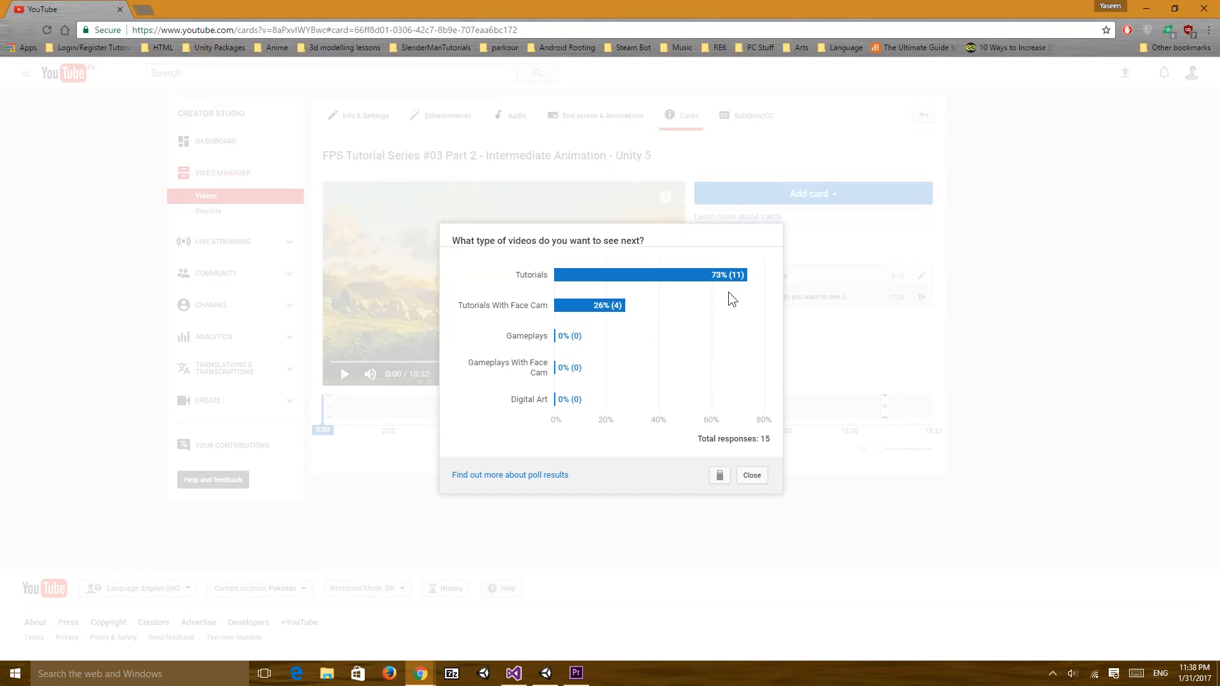
{"action": "mouse_move", "coordinate": [640, 326]}
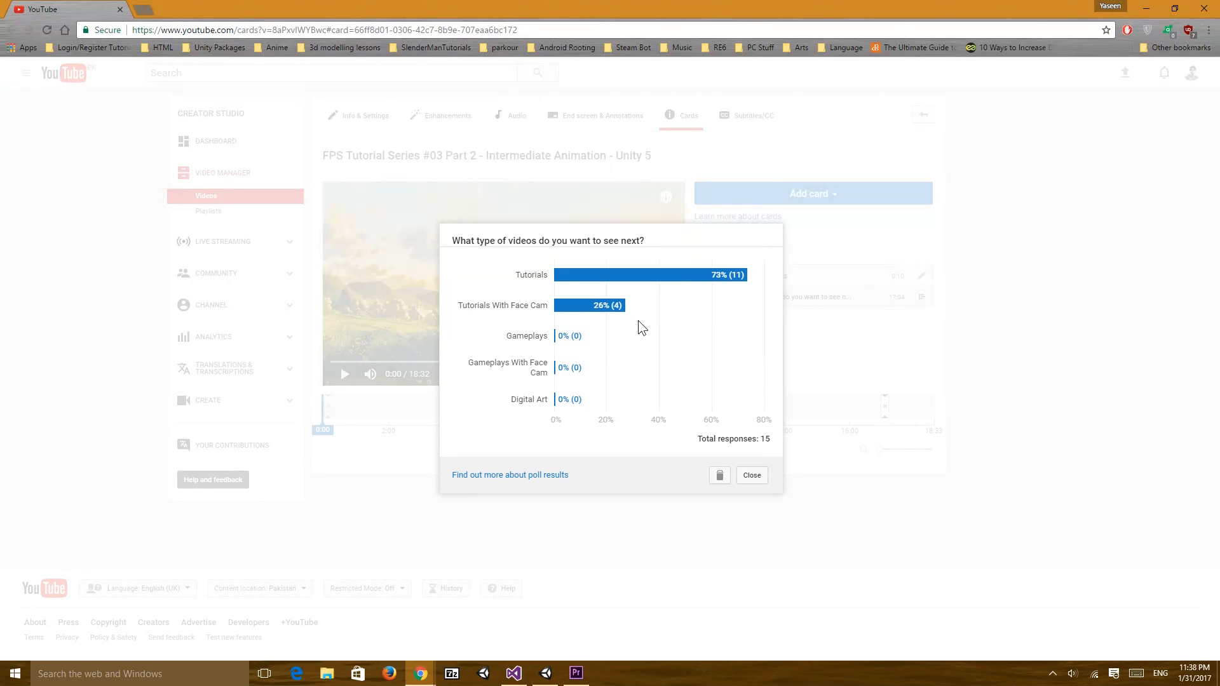
{"action": "mouse_move", "coordinate": [651, 340]}
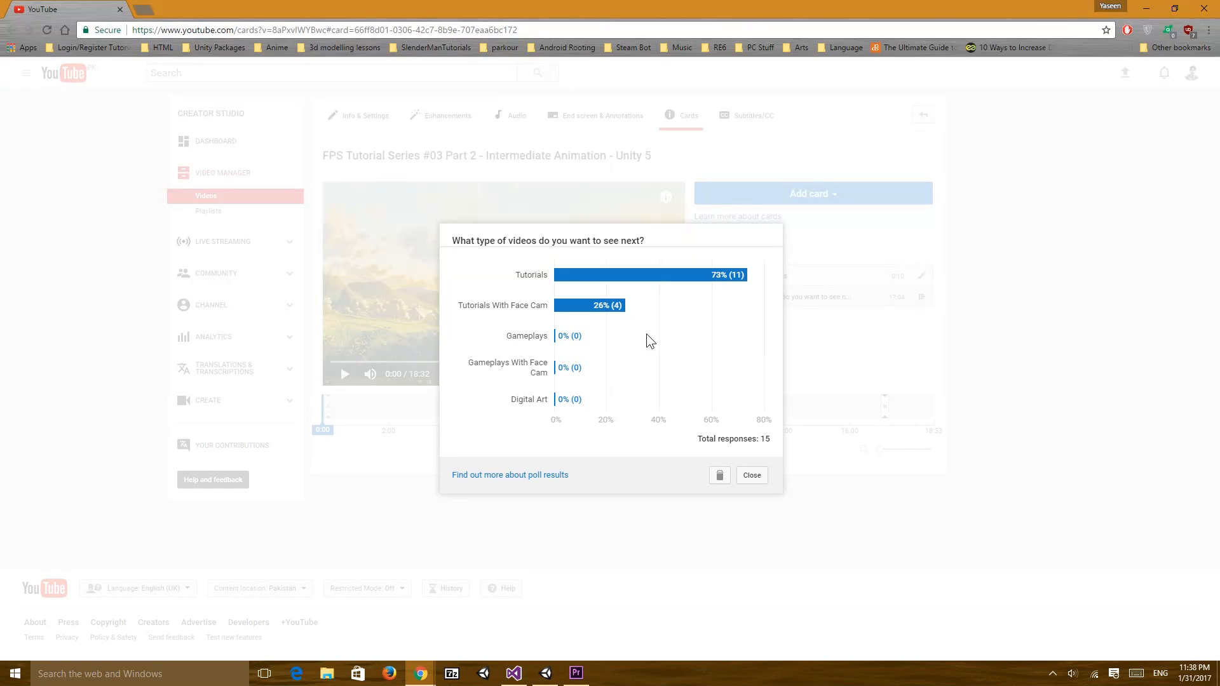
{"action": "mouse_move", "coordinate": [678, 363]}
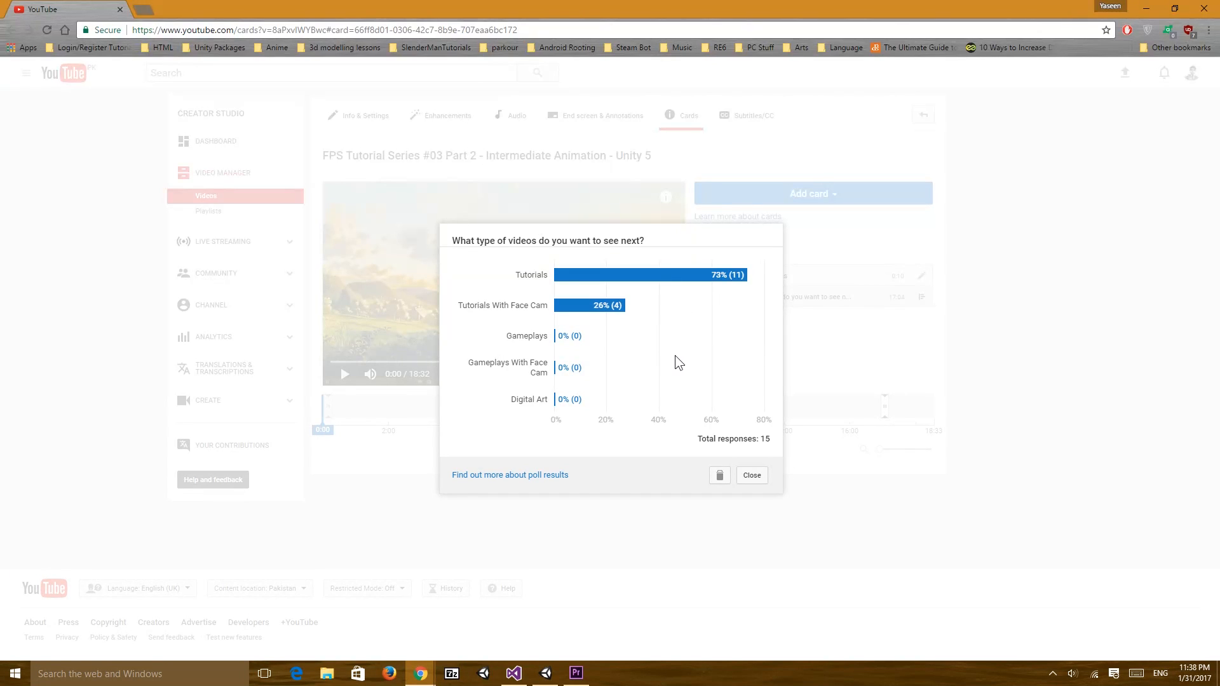
{"action": "mouse_move", "coordinate": [524, 361]}
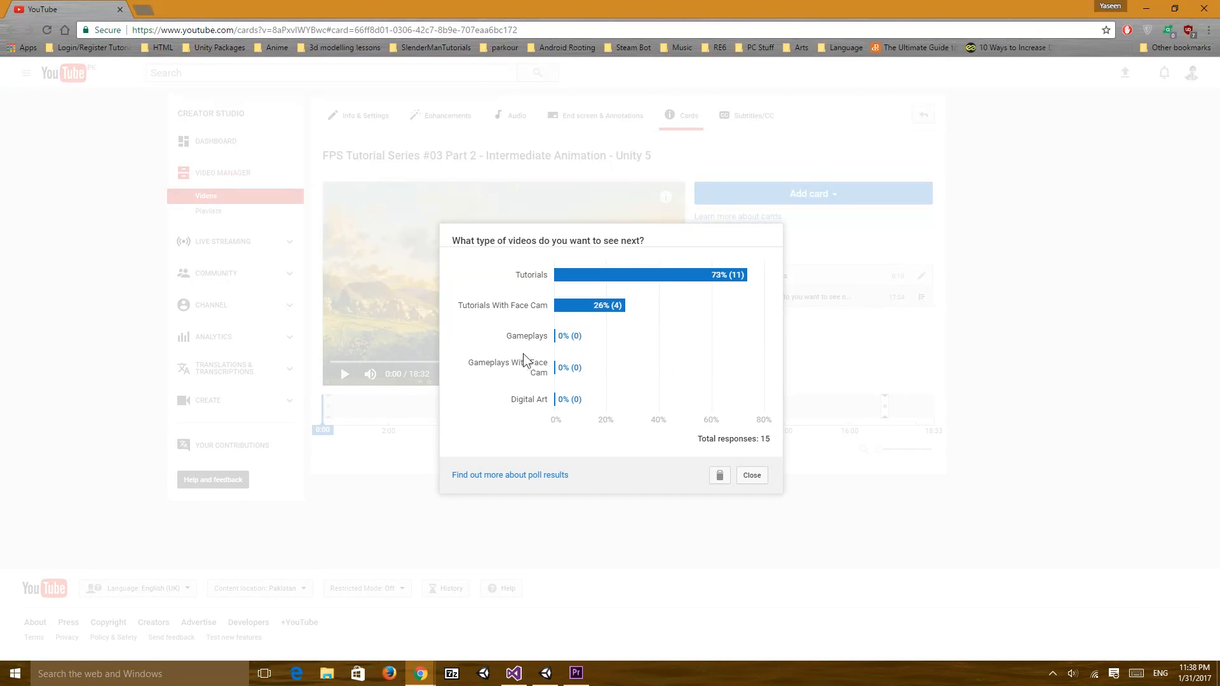
{"action": "mouse_move", "coordinate": [696, 288]}
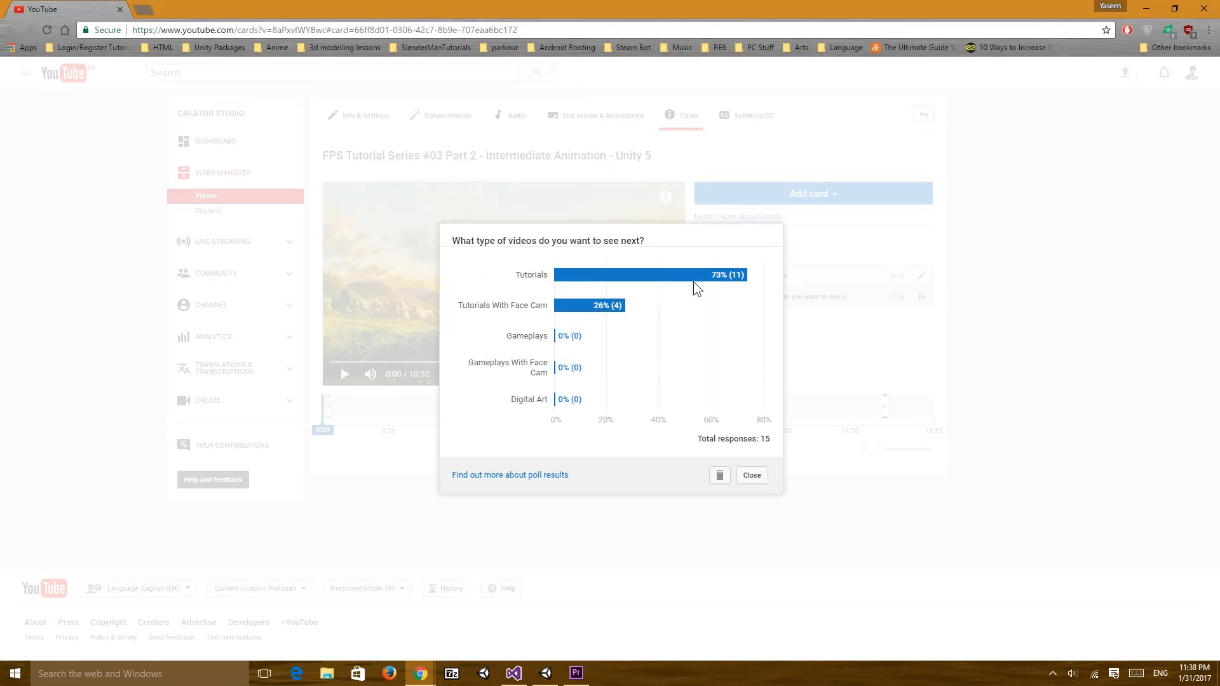
{"action": "mouse_move", "coordinate": [639, 407]}
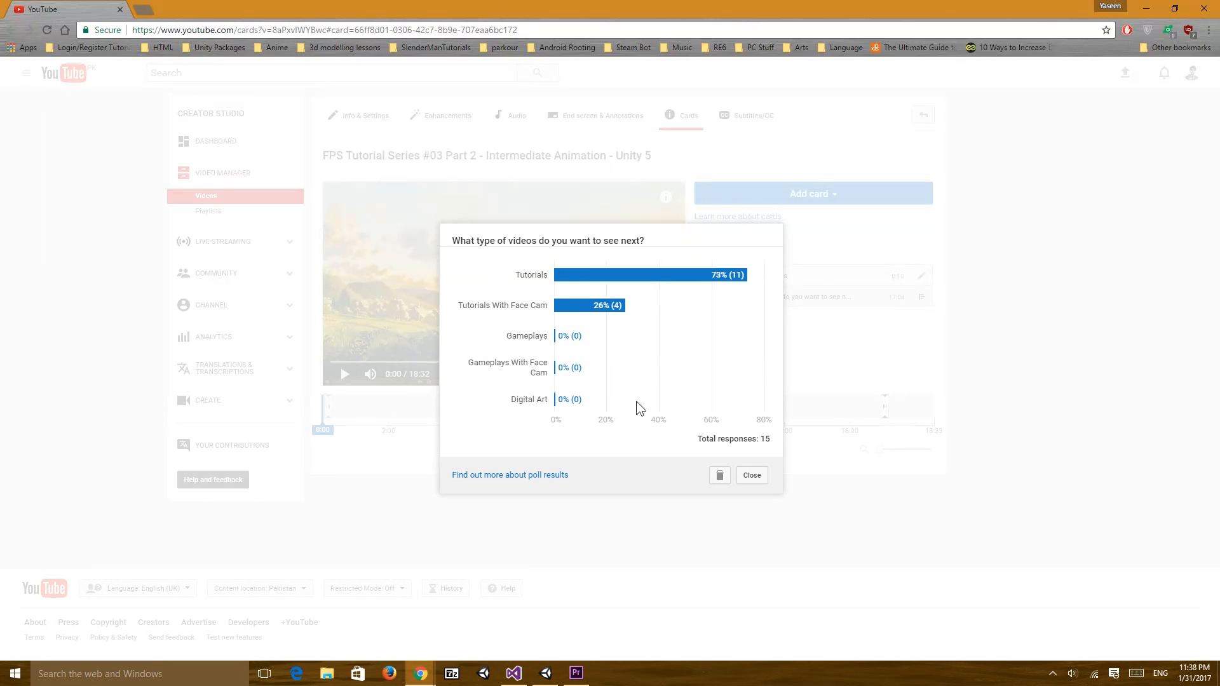
{"action": "mouse_move", "coordinate": [613, 498]}
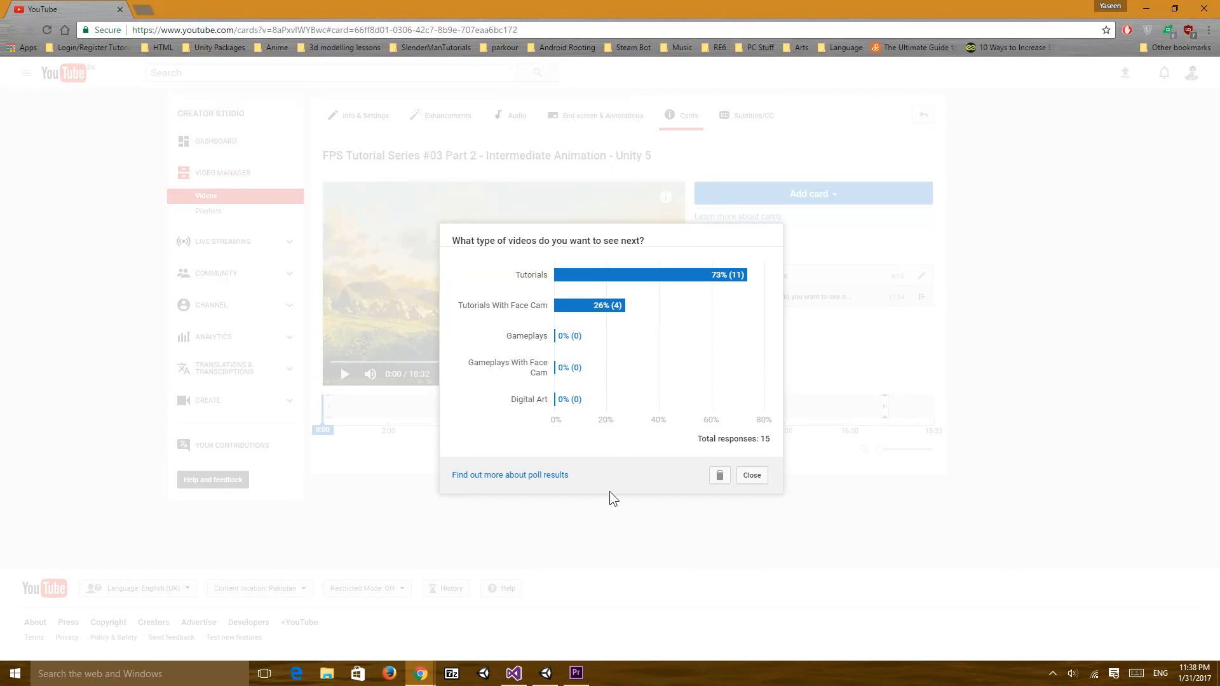
{"action": "mouse_move", "coordinate": [654, 383]}
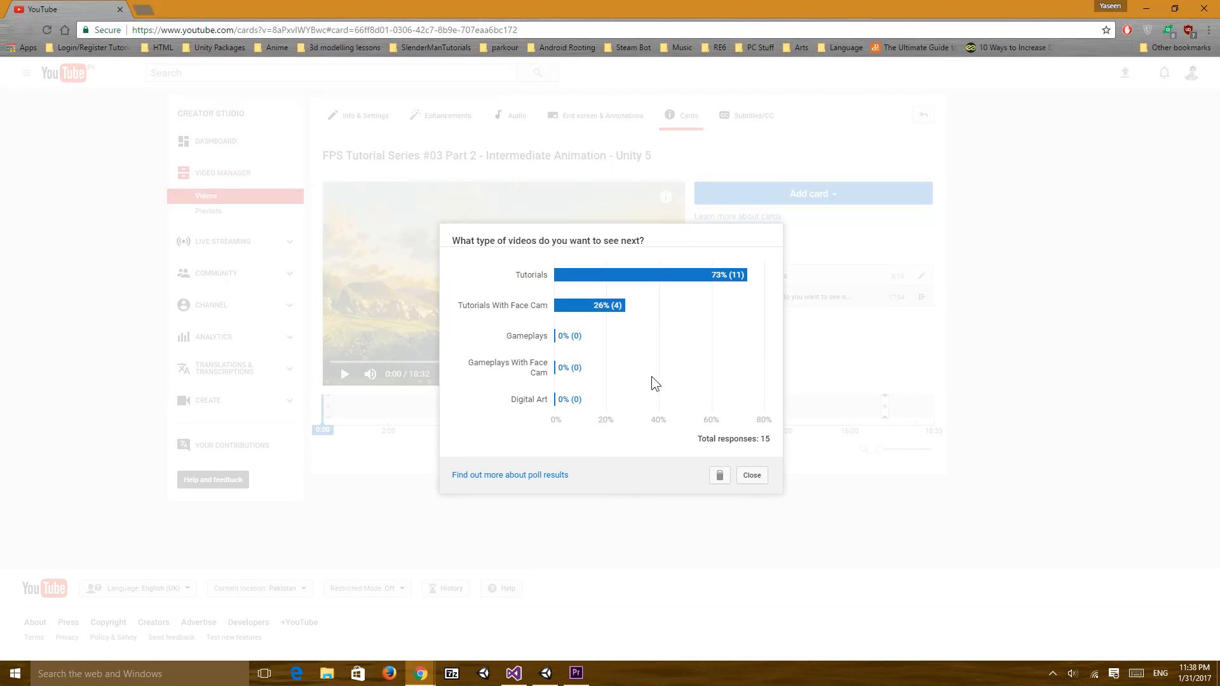
{"action": "mouse_move", "coordinate": [659, 370]}
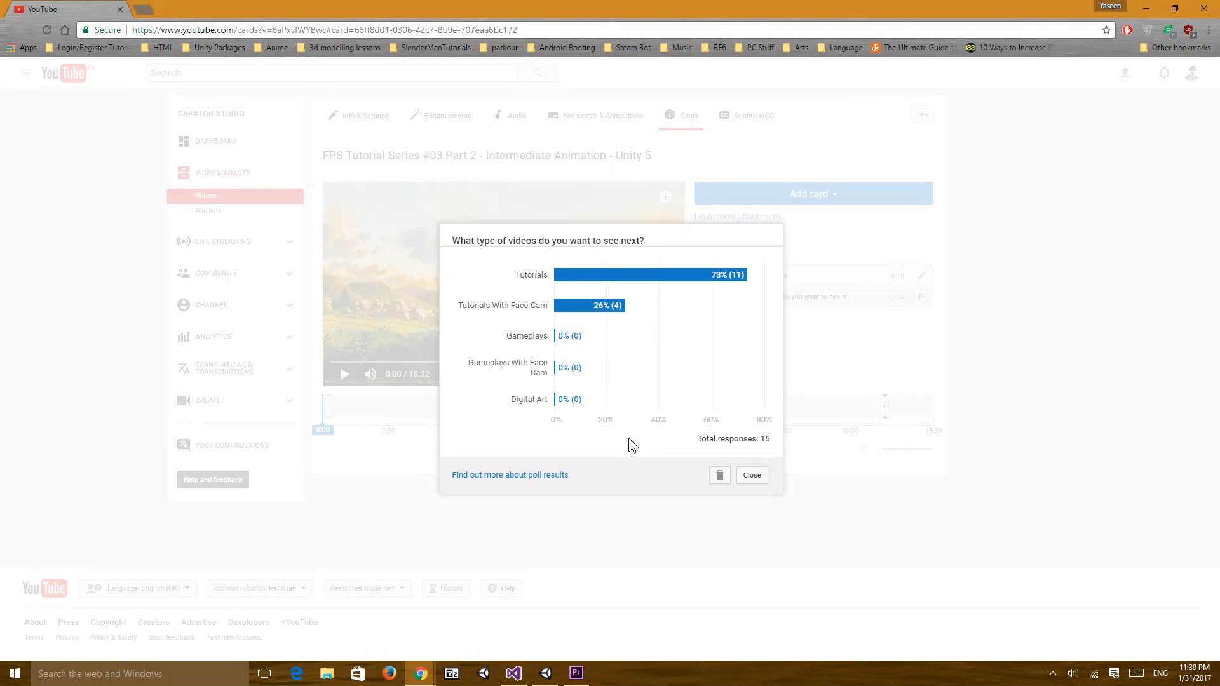
{"action": "mouse_move", "coordinate": [667, 396]}
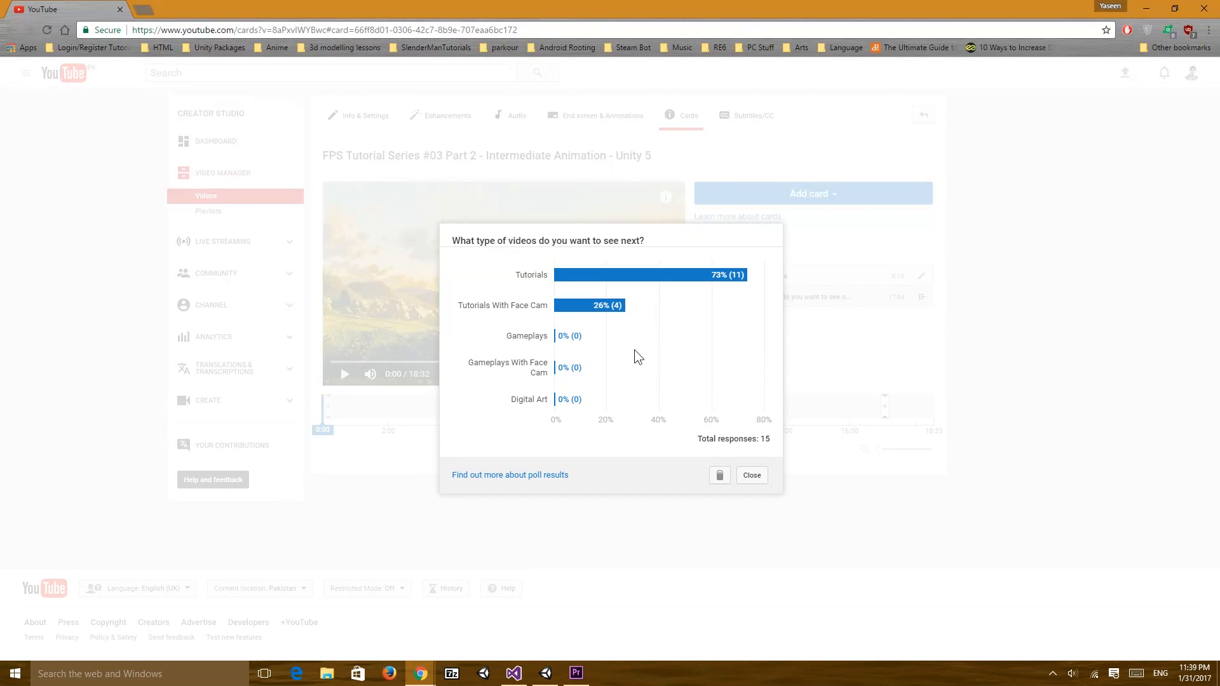
{"action": "mouse_move", "coordinate": [606, 371]}
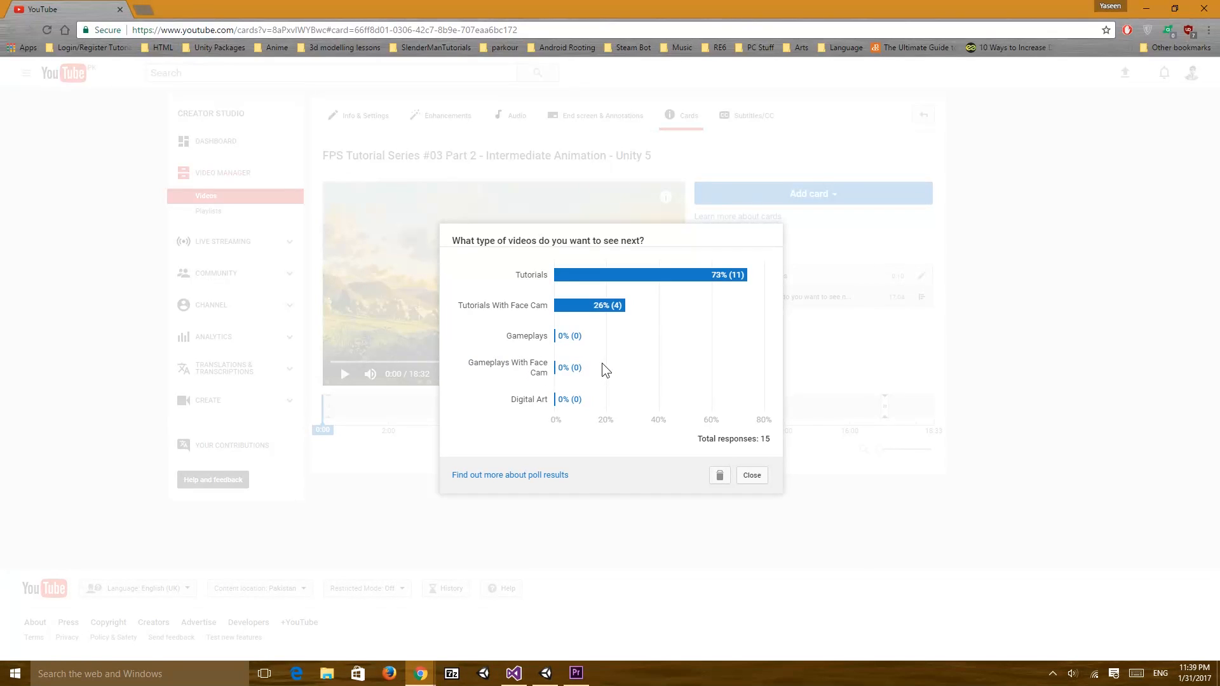